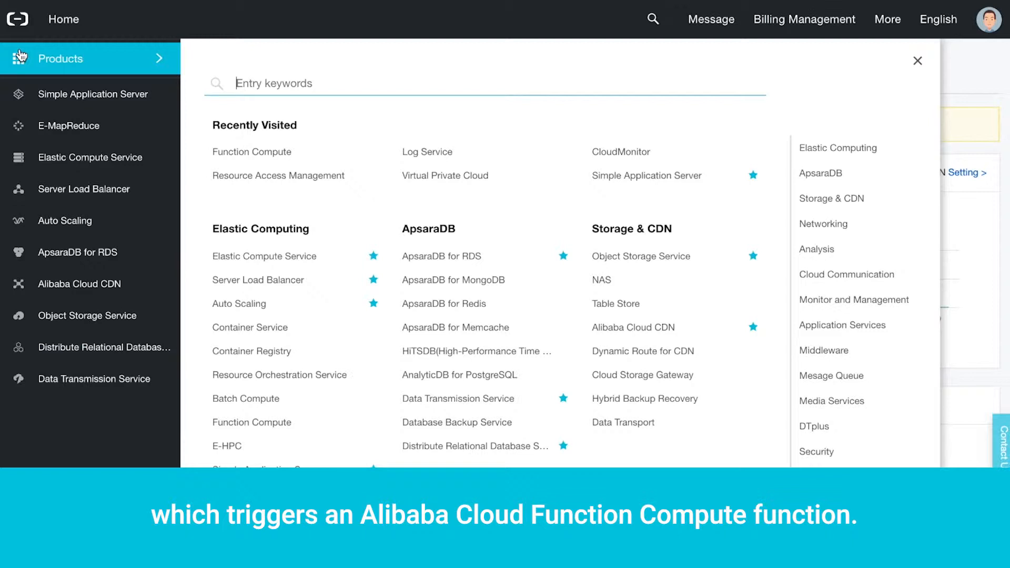
mouse_move(421, 152)
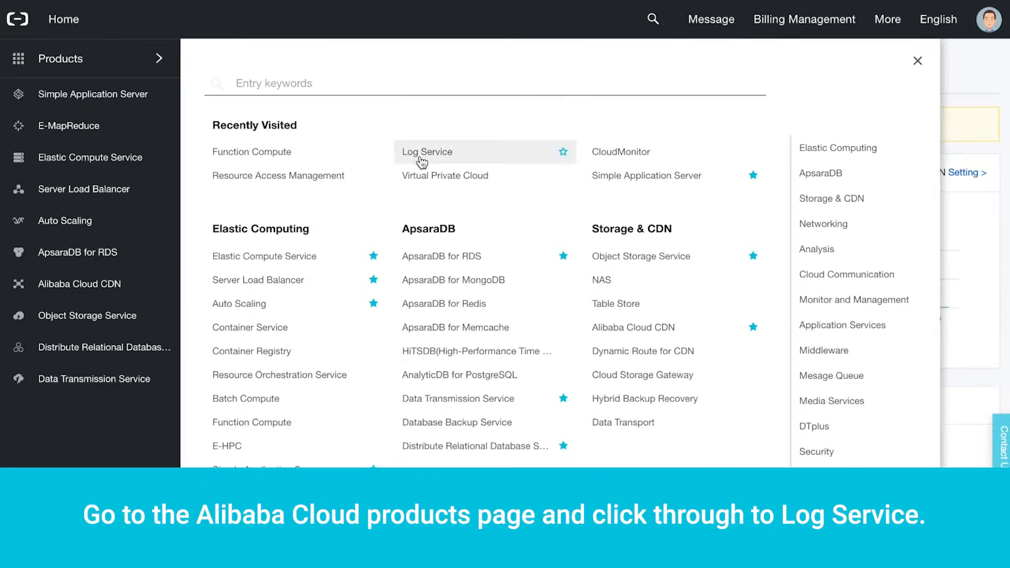
- Create the Log Service project log-service-project in the US (Silicon Valley) region
left_click(426, 151)
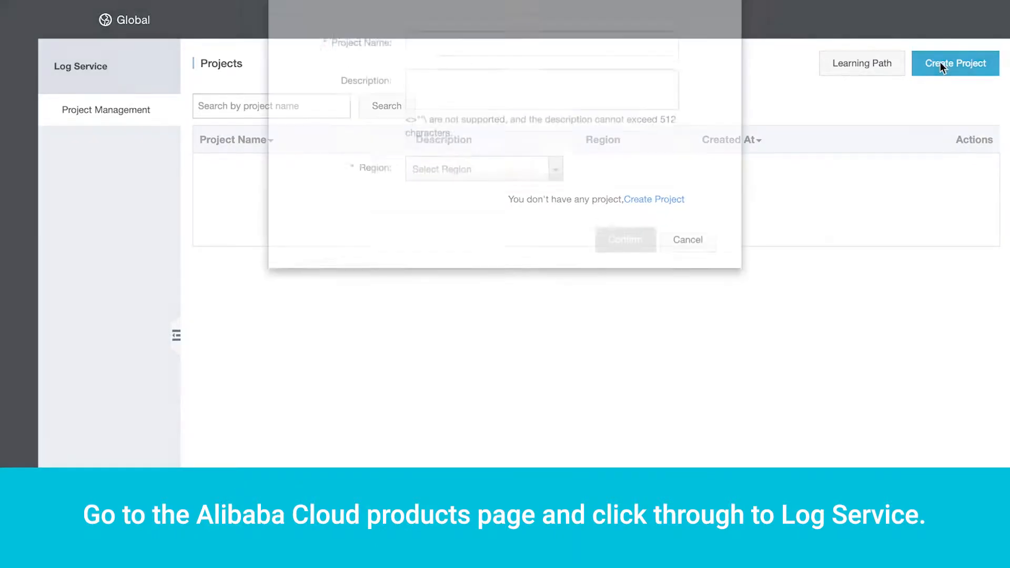
type("log-service-project")
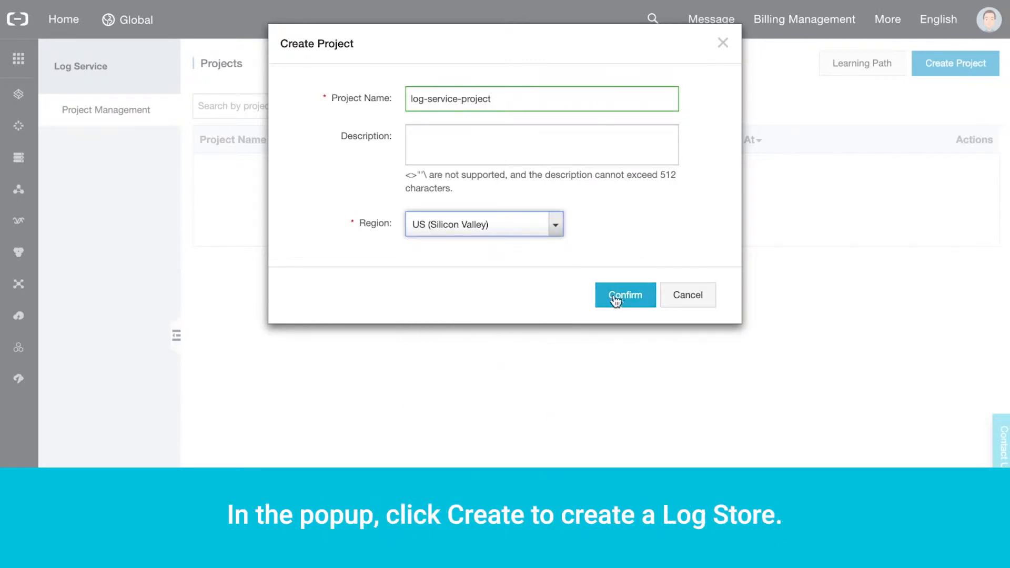
left_click(624, 294)
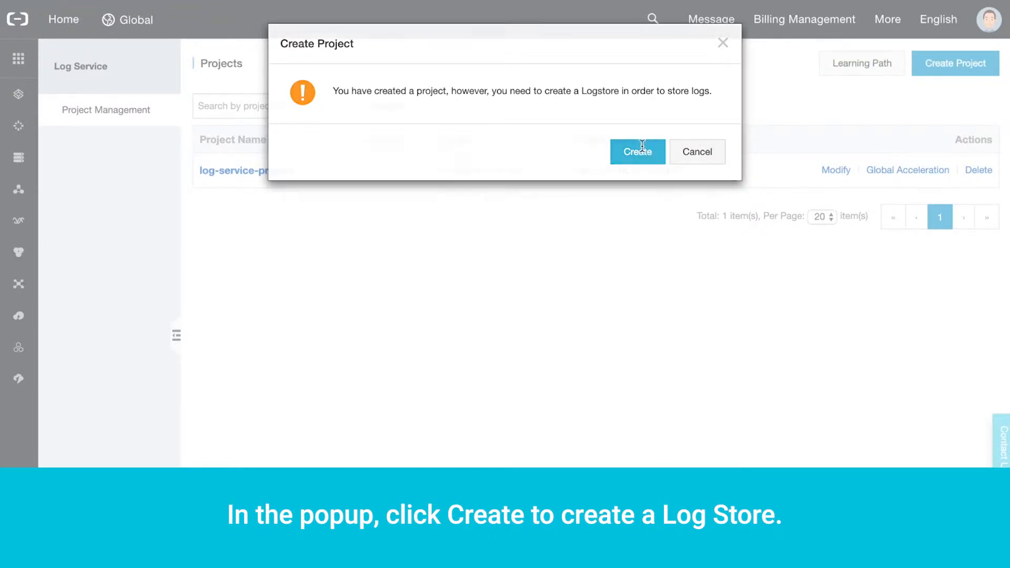
- Create Logstore my-logstore with WebTracking, permanent storage, automatic sharding and public IP logging on
left_click(637, 151)
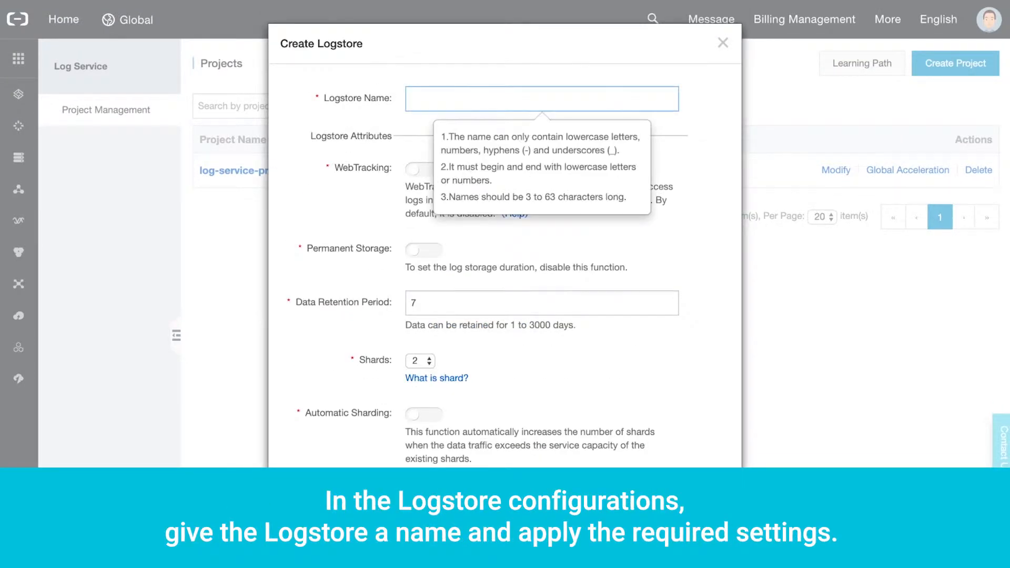
type("my-logstore")
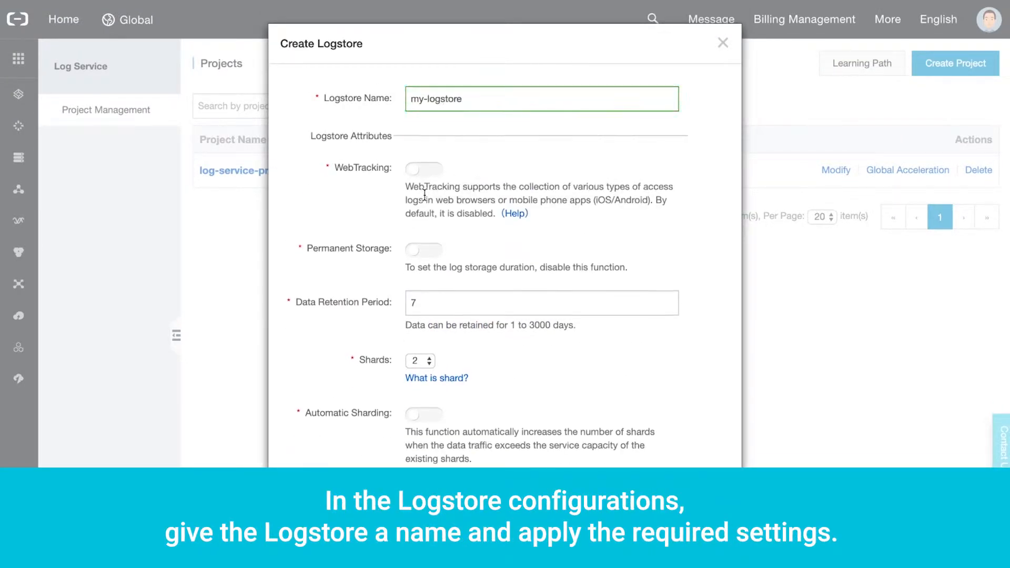
left_click(424, 250)
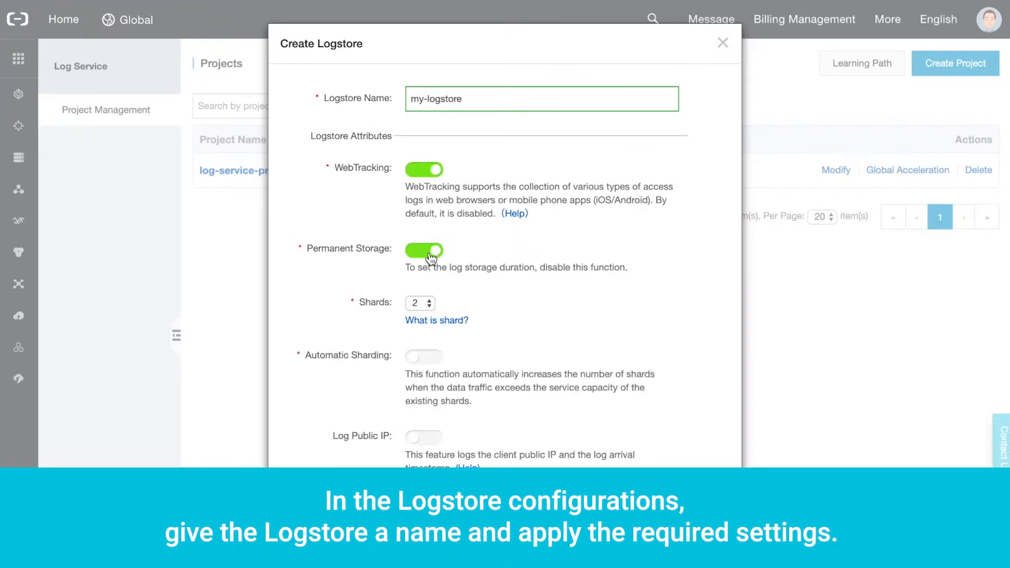
left_click(424, 357)
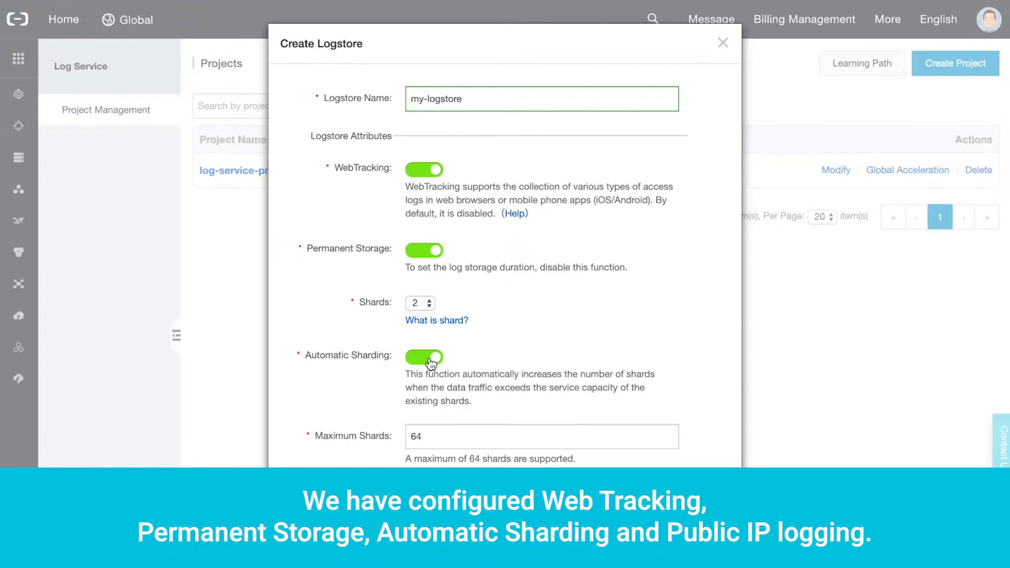
scroll("down", 3)
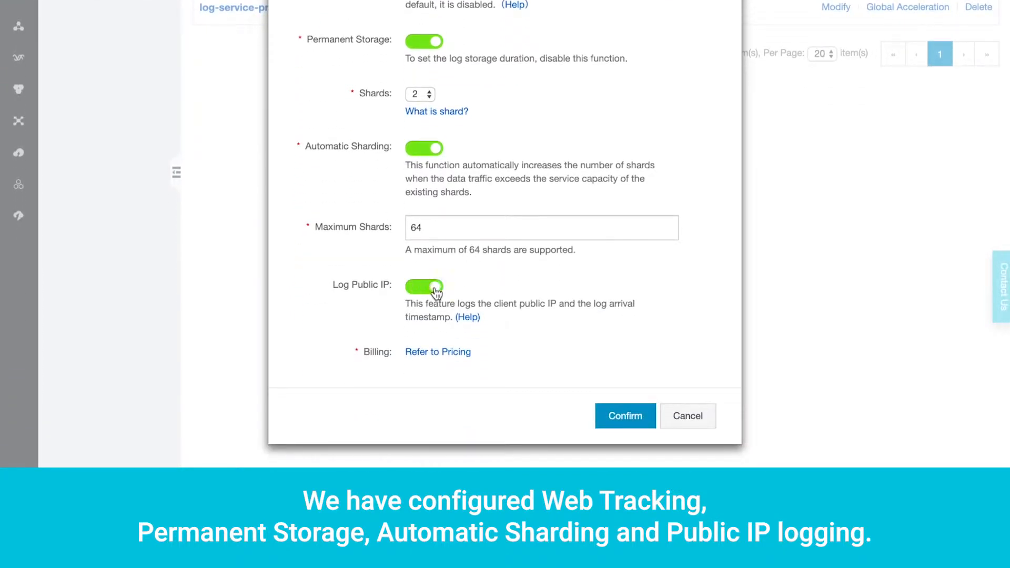
left_click(624, 416)
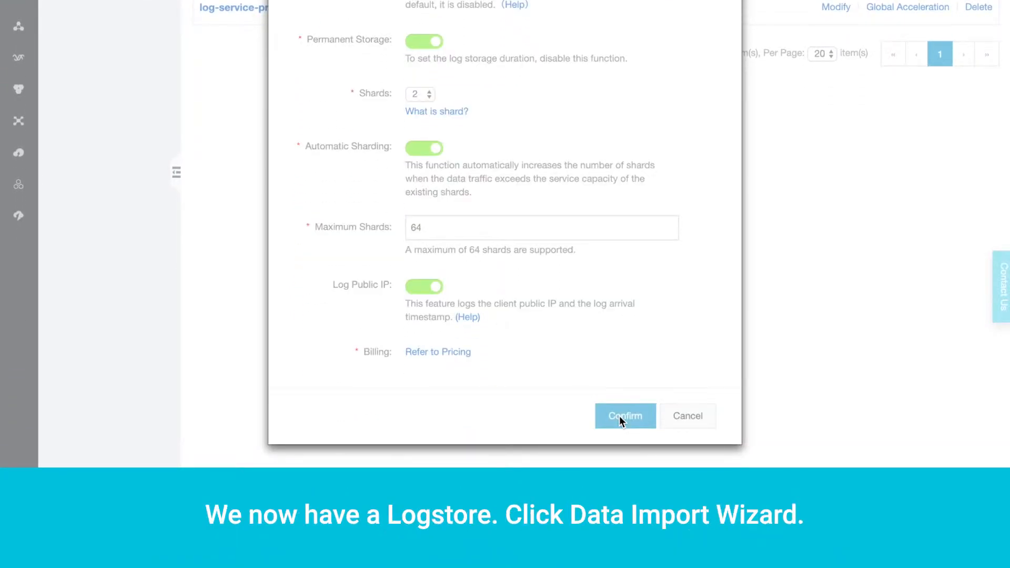
left_click(624, 416)
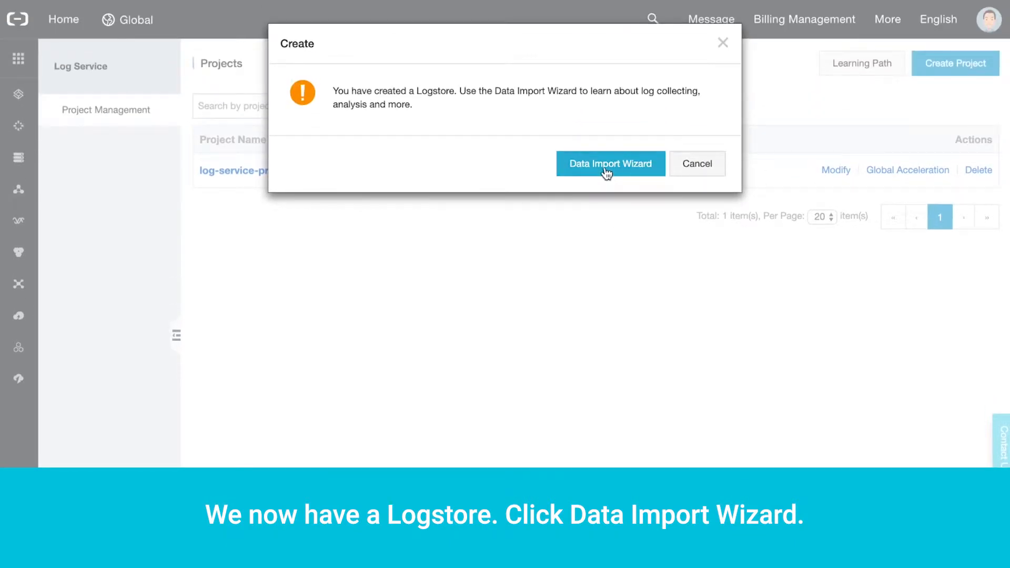
- Browse the Data Import Wizard for my-logstore, then return to the Logstores list
left_click(610, 164)
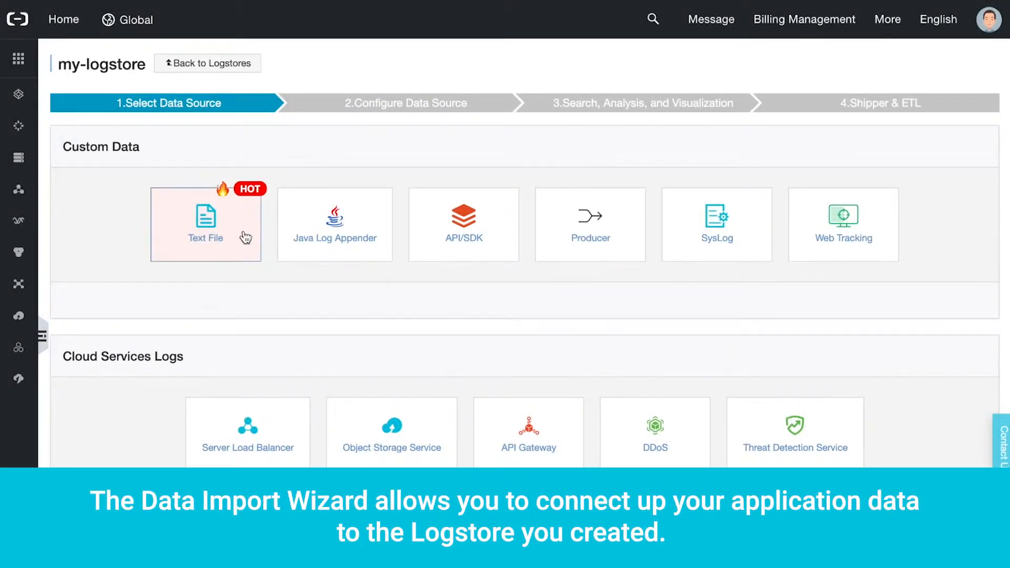
mouse_move(562, 303)
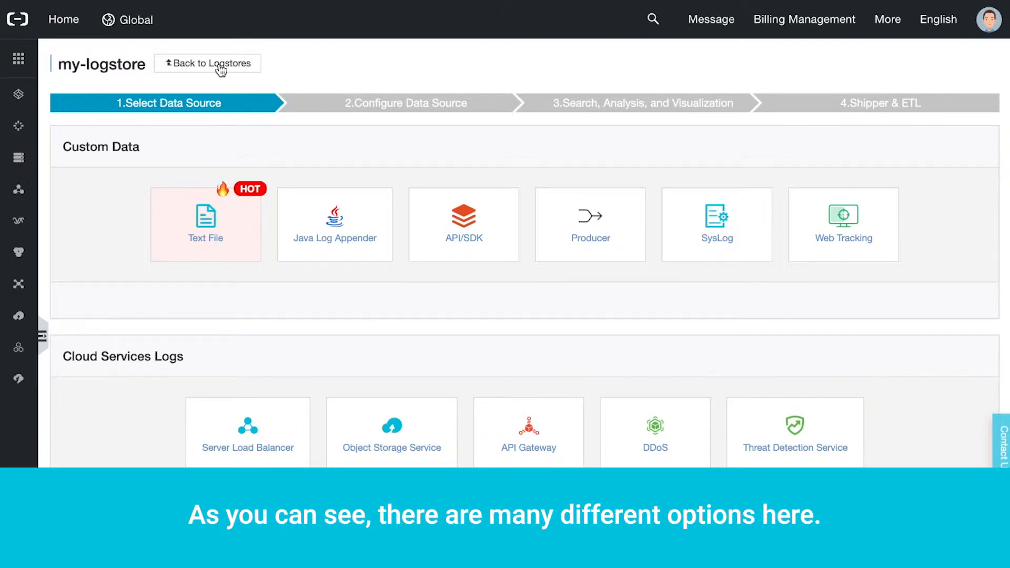
left_click(207, 63)
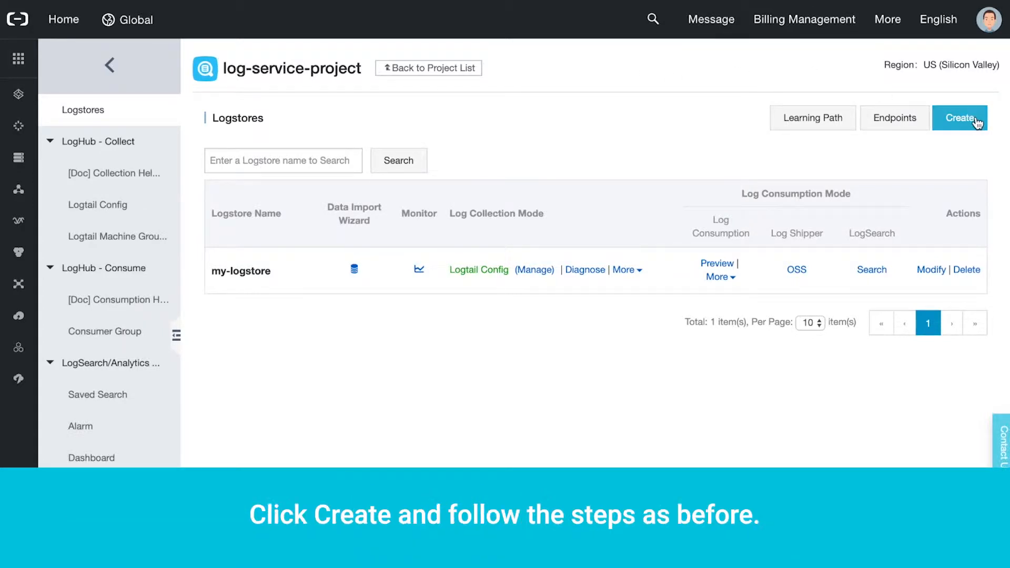
- Create a second Logstore, my-logstore-2, with the same toggles enabled, and dismiss the wizard prompt
left_click(959, 118)
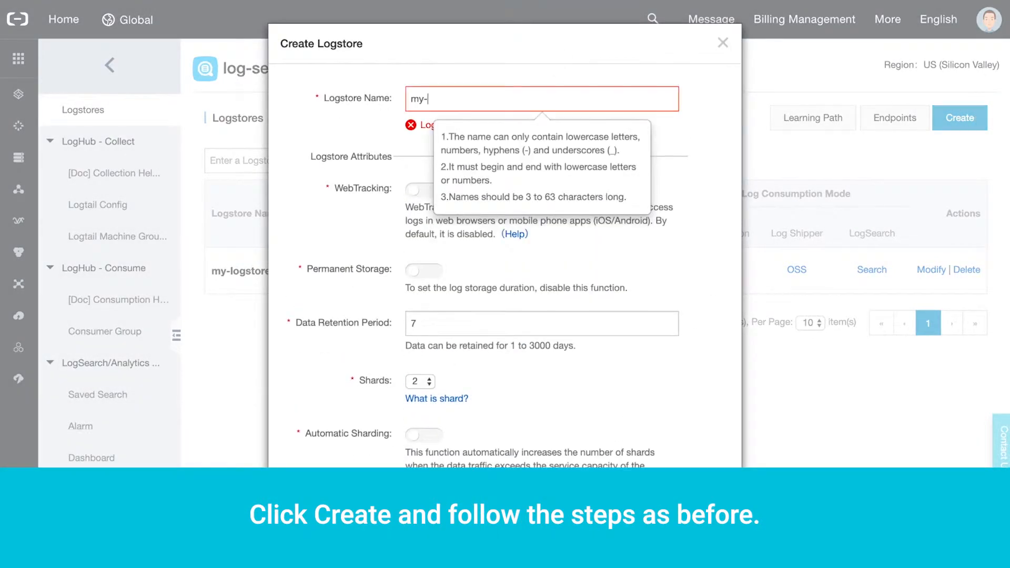
left_click(424, 170)
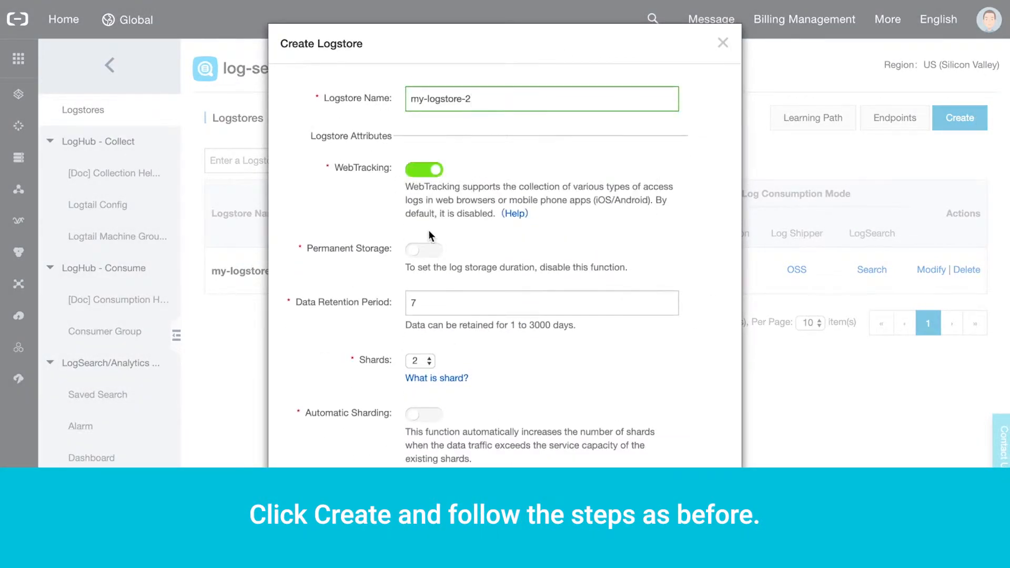
left_click(424, 250)
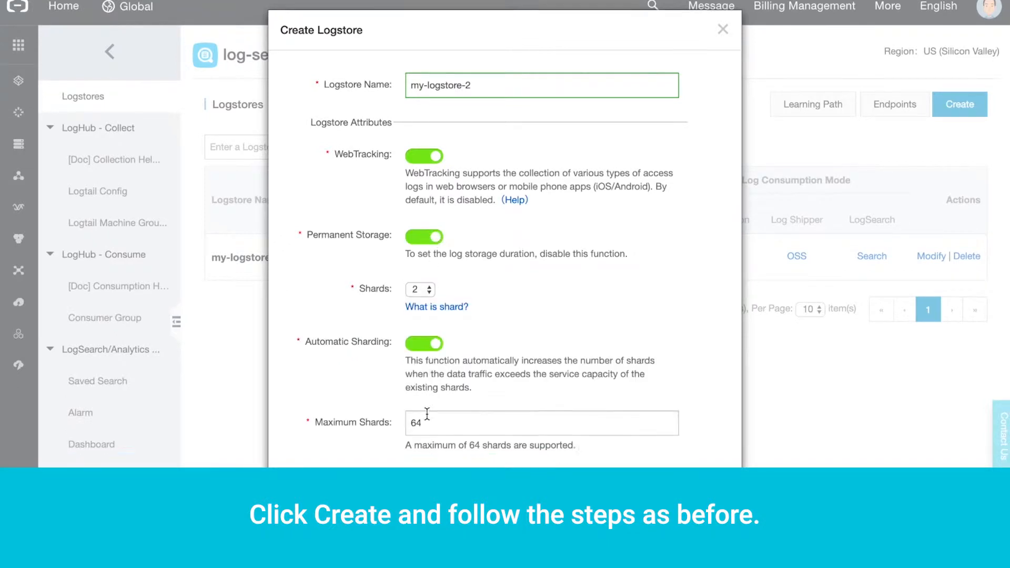
scroll("down", 3)
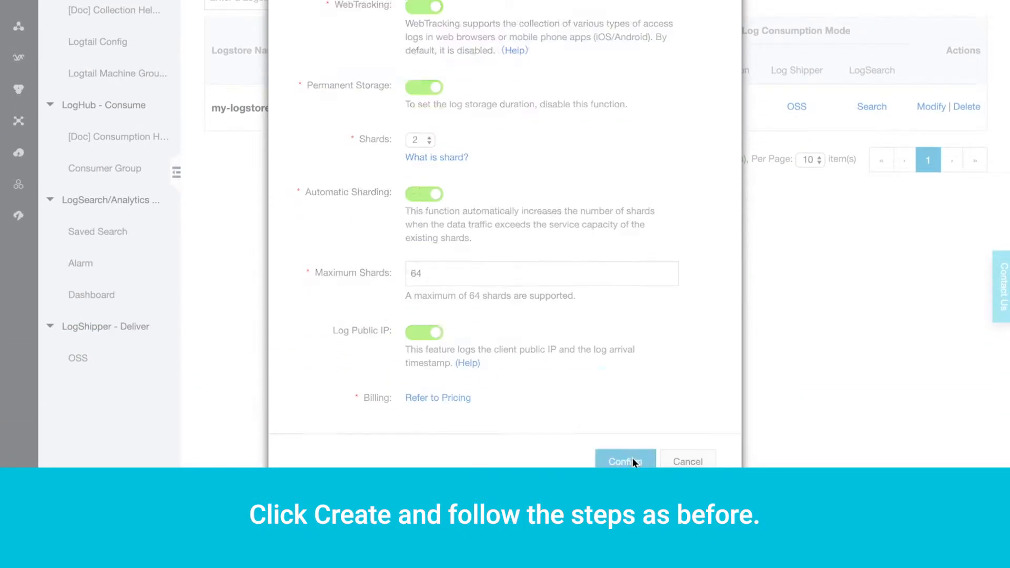
left_click(624, 461)
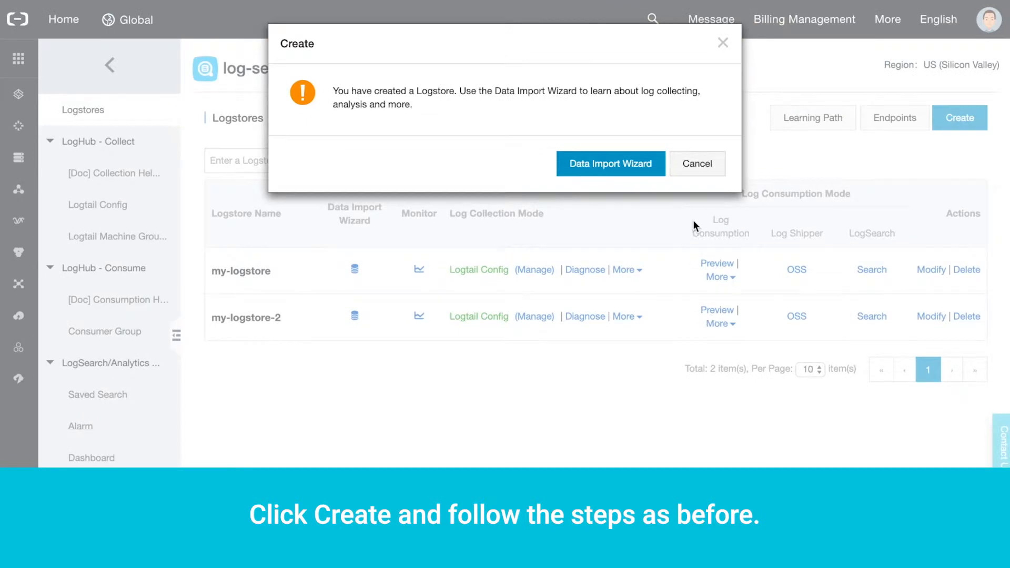
left_click(697, 164)
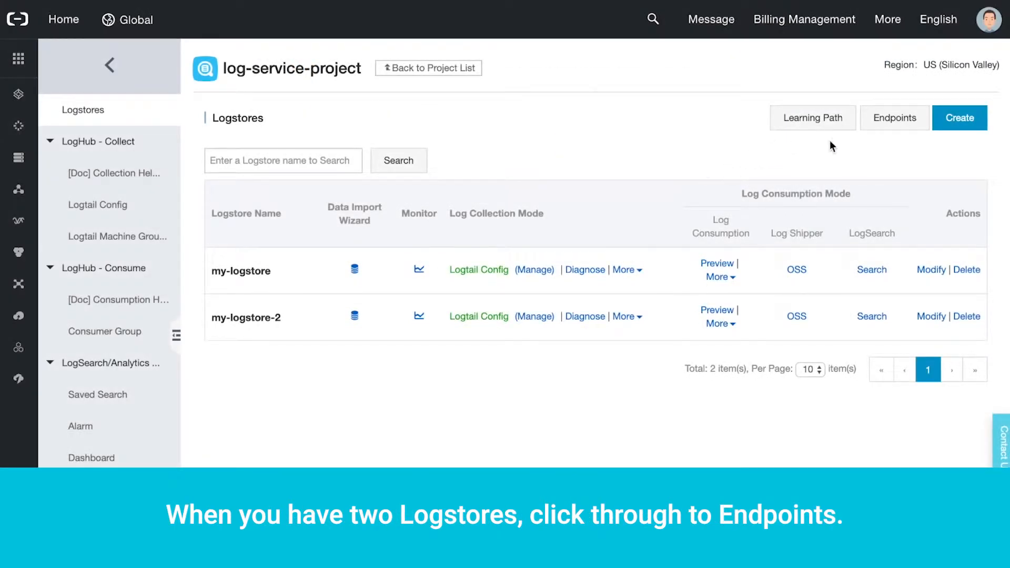
- Look up the US West 1 (Silicon Valley) endpoint us-west-1.log.aliyuncs.com, then return to the product list
left_click(894, 118)
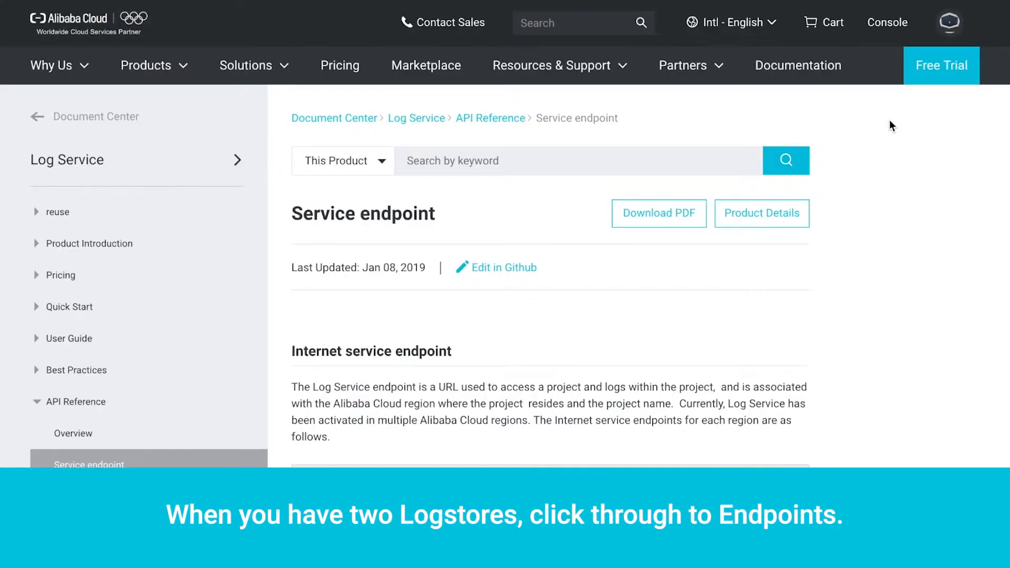
scroll("down", 3)
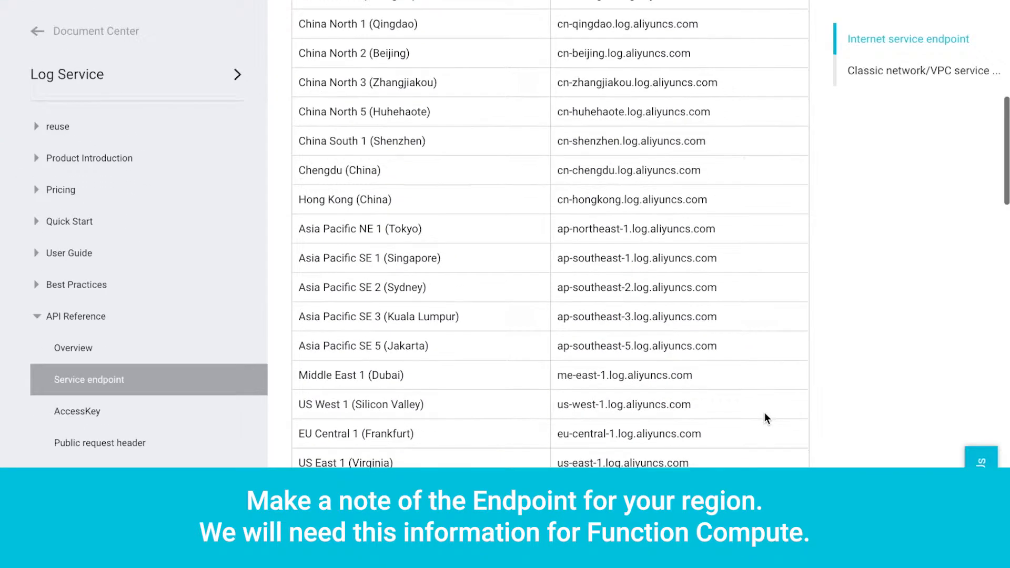
mouse_move(723, 421)
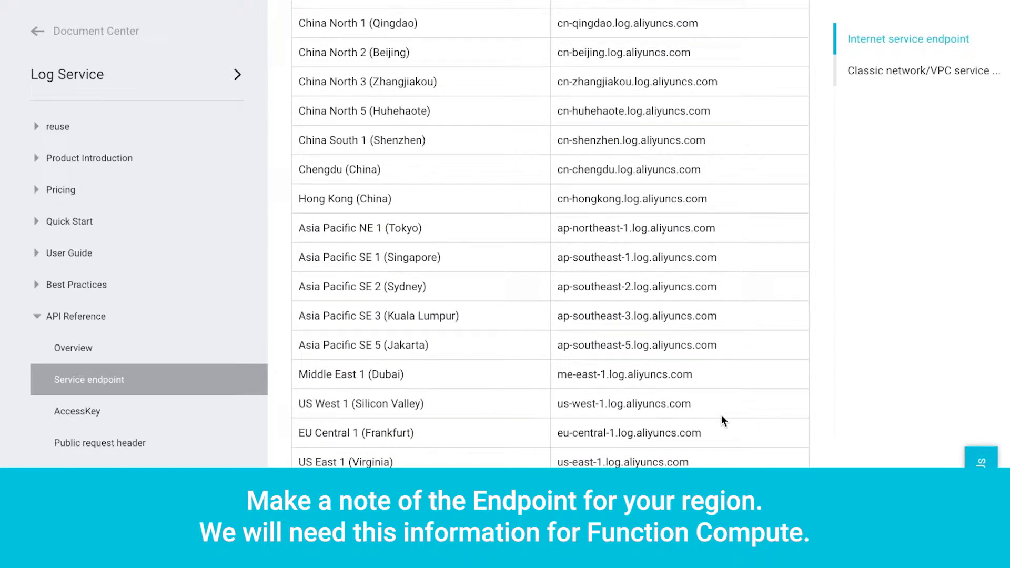
double_click(623, 403)
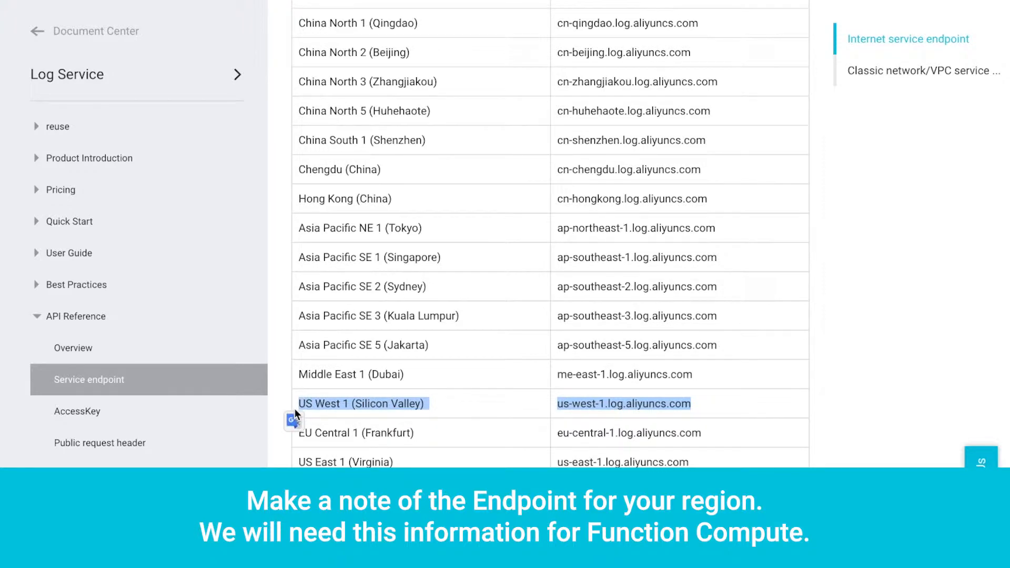
left_click(61, 59)
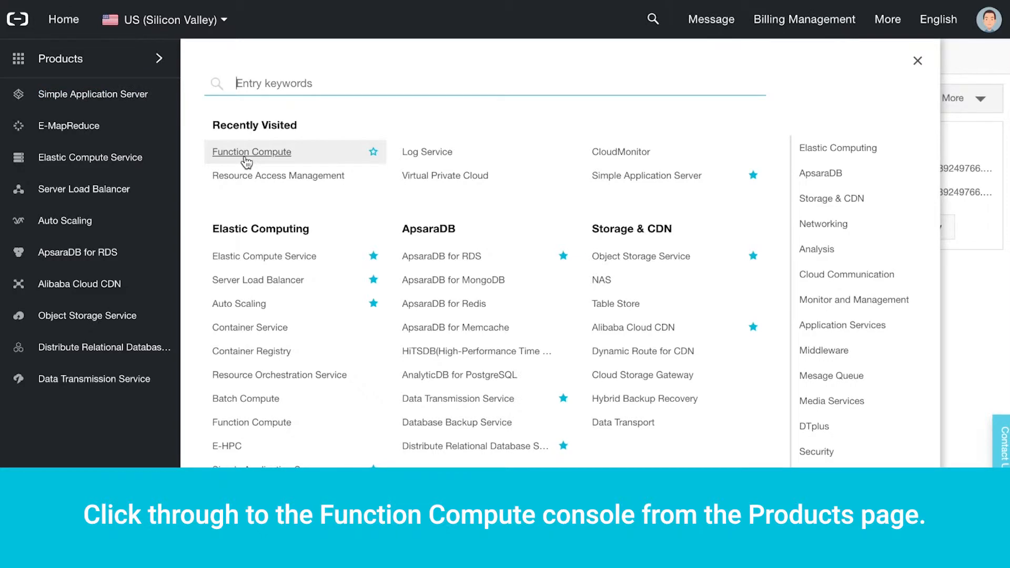
- Start a Function Compute service named my-log-service with advanced settings and internet access enabled
left_click(251, 151)
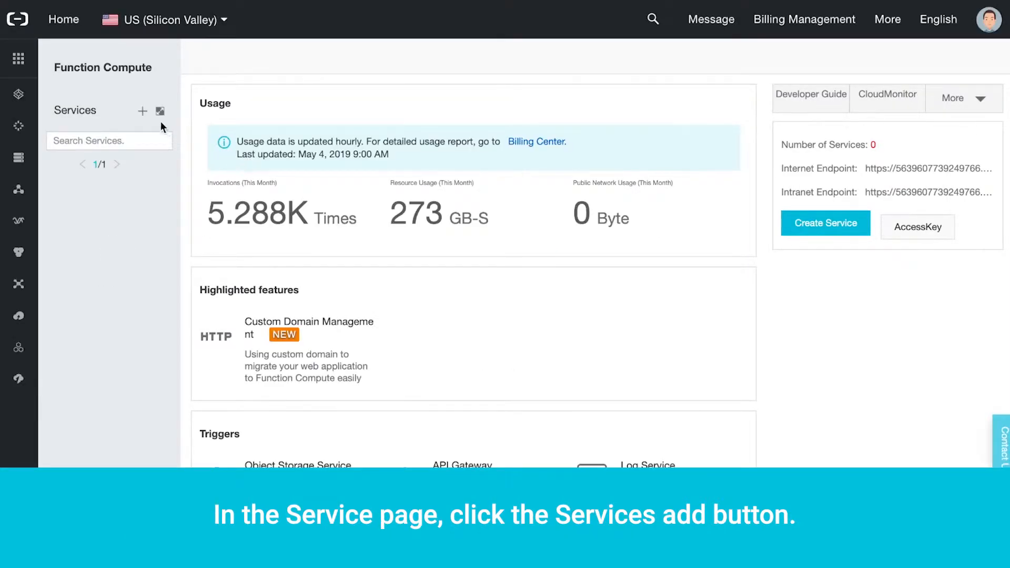
left_click(142, 110)
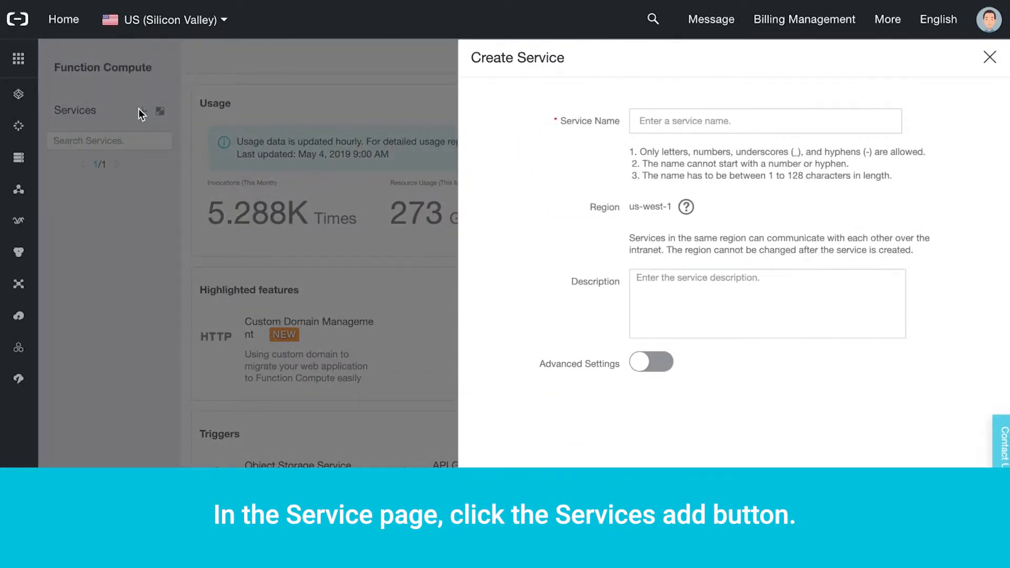
type("my-log-service")
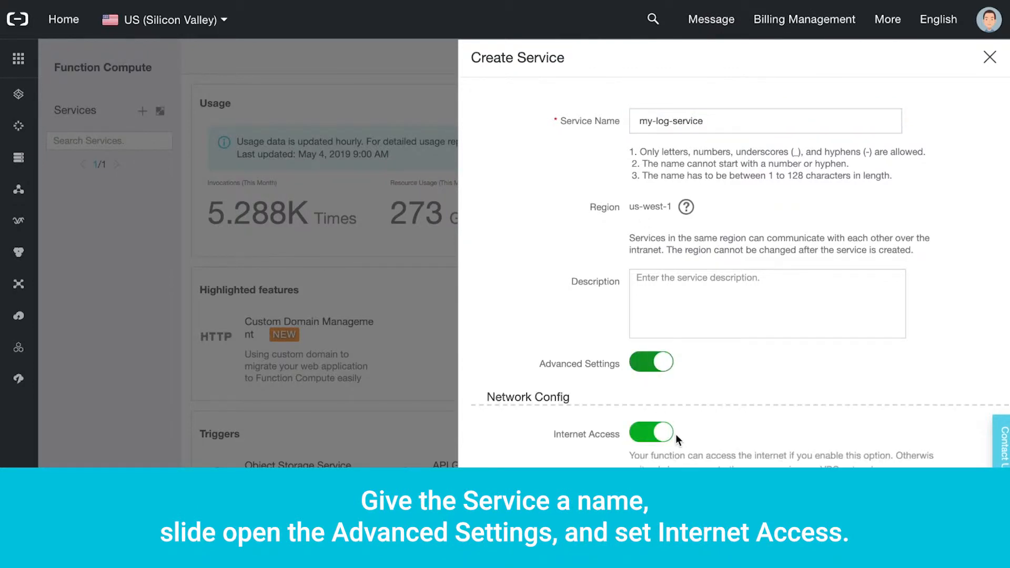
scroll("down", 3)
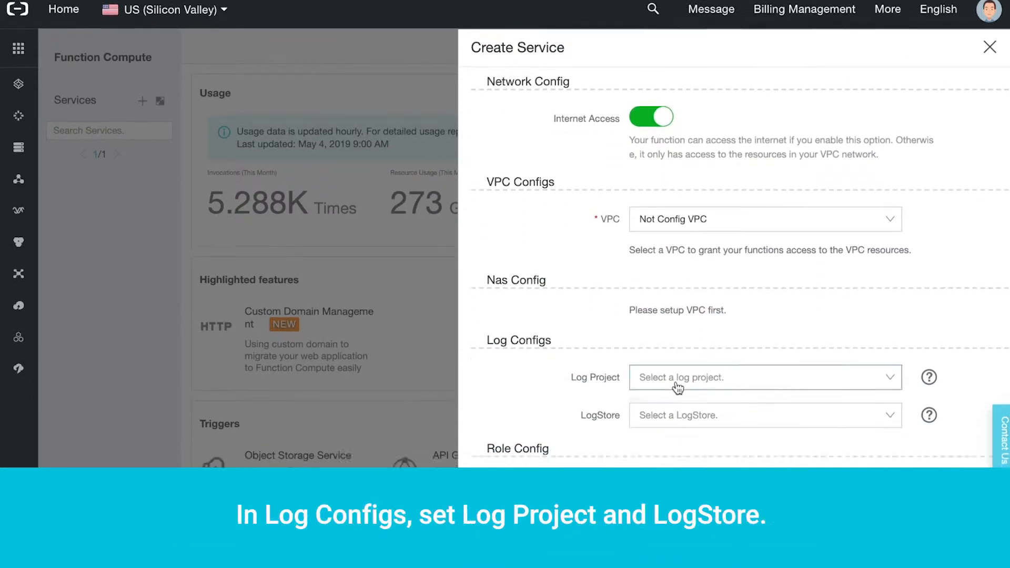
- Choose log-service-project and my-logstore for the service and add AliyunLogFullAccess to its new role
left_click(764, 378)
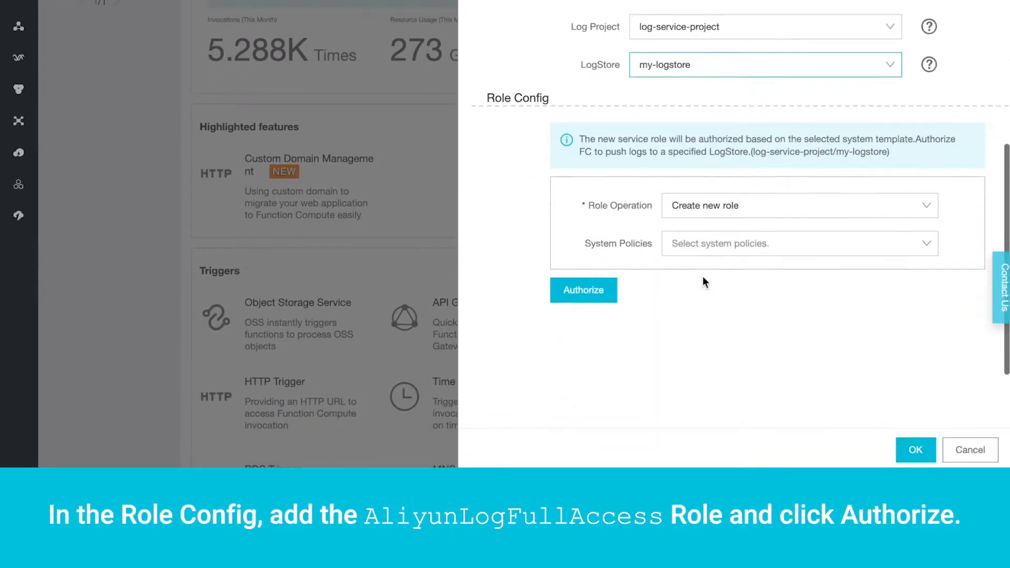
left_click(798, 243)
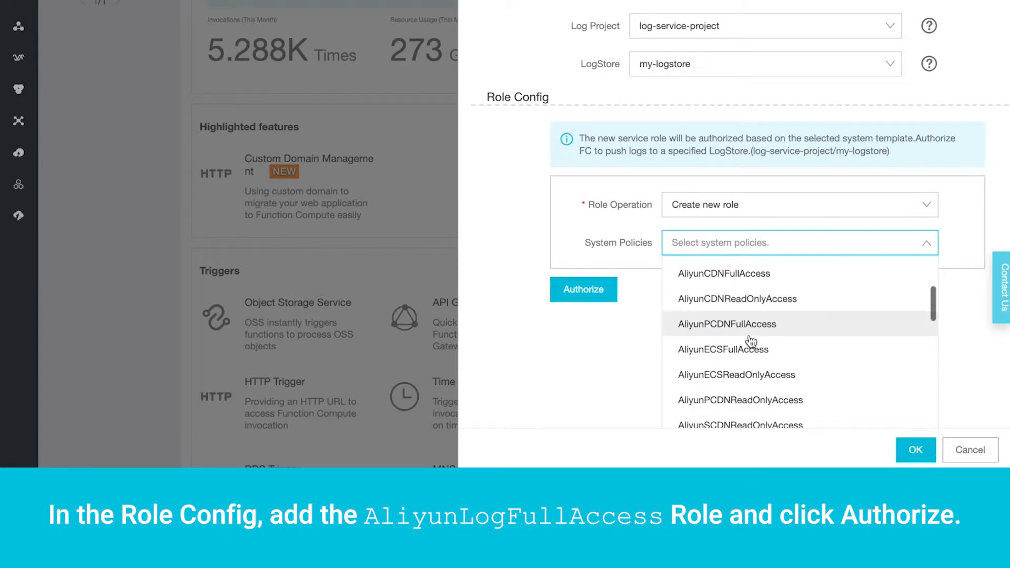
scroll("down", 3)
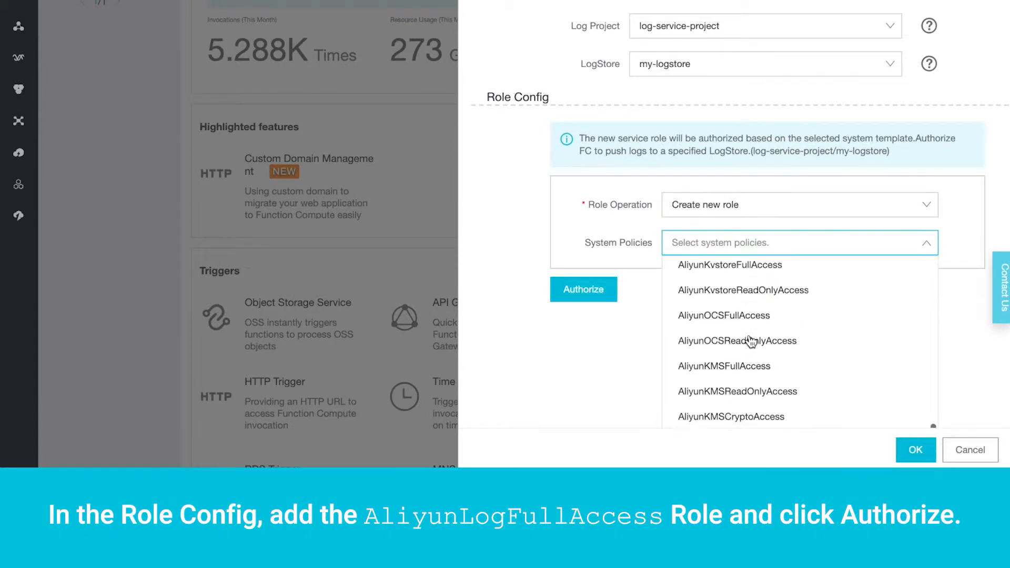
left_click(723, 331)
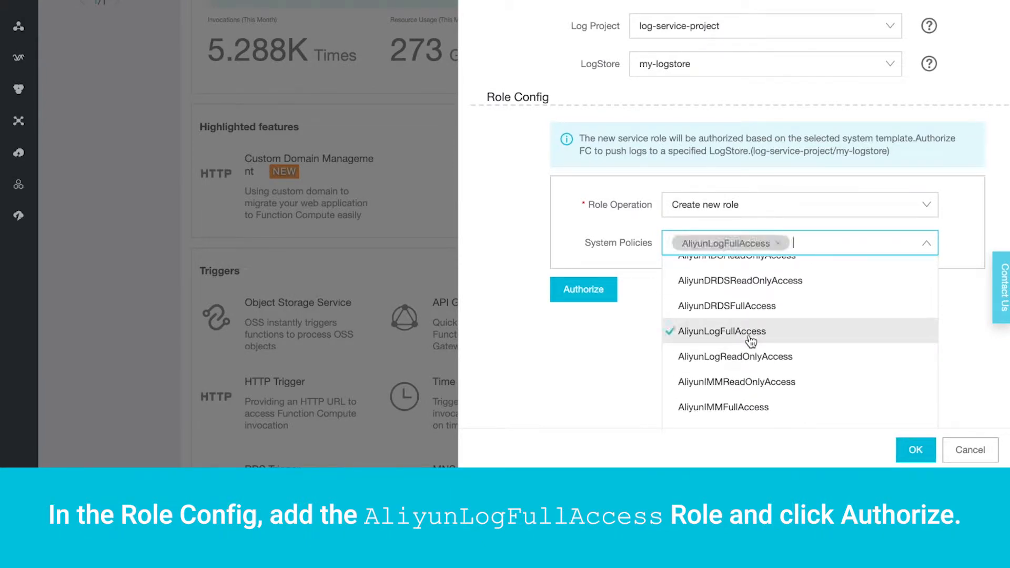
- Authorize the new service role's policy and save my-log-service's log settings
left_click(583, 288)
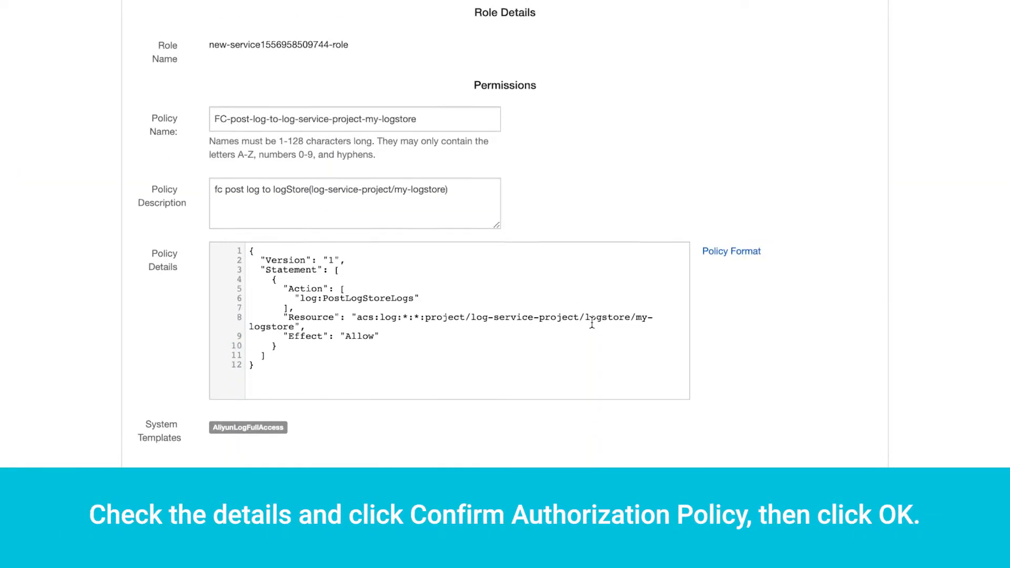
scroll("up", 3)
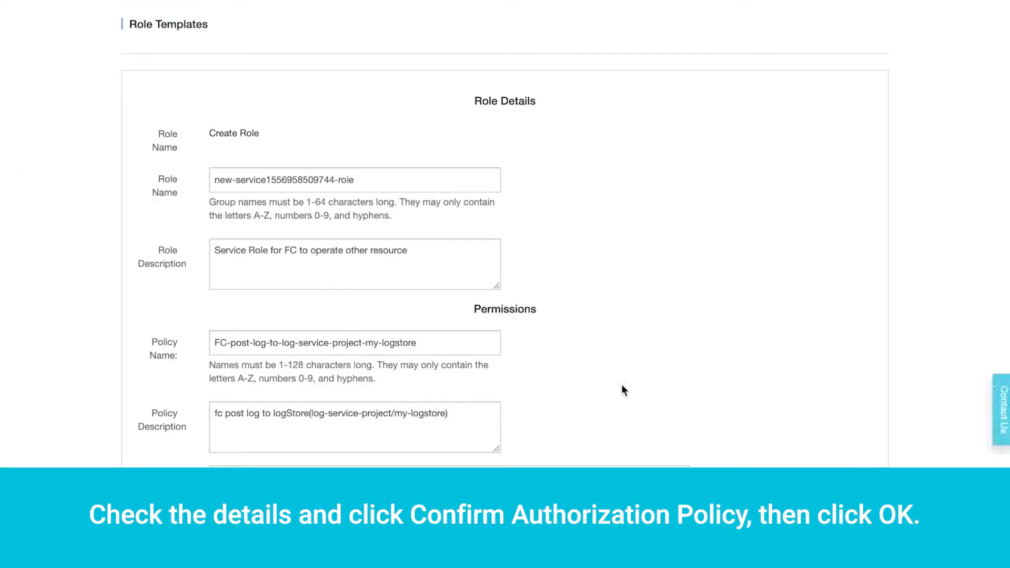
scroll("down", 3)
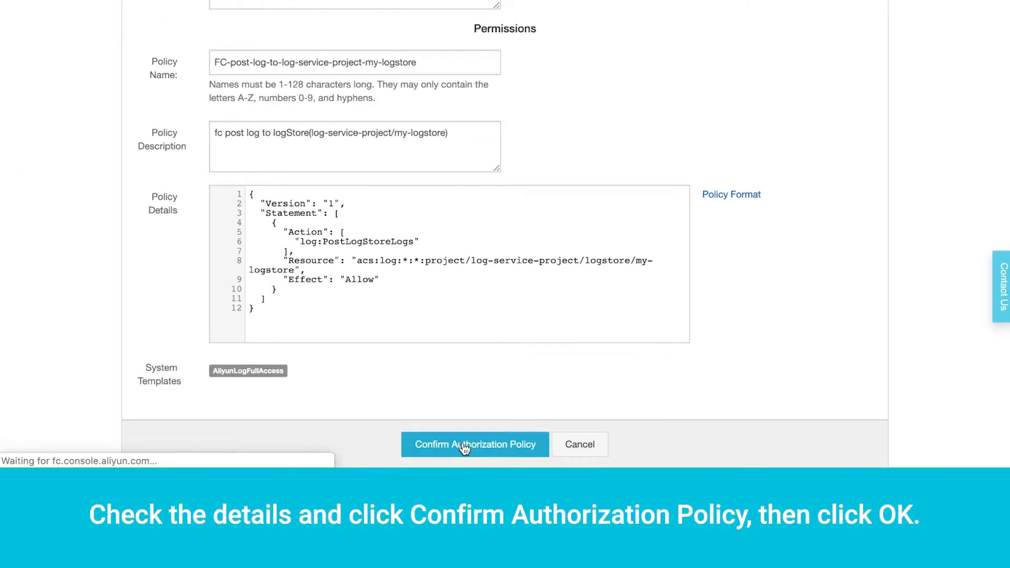
left_click(474, 444)
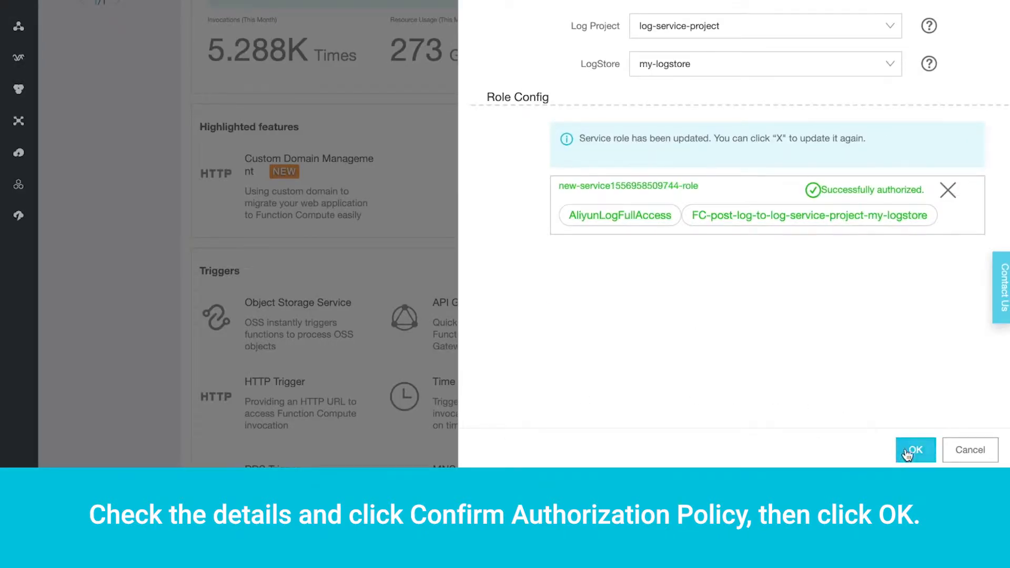
left_click(915, 449)
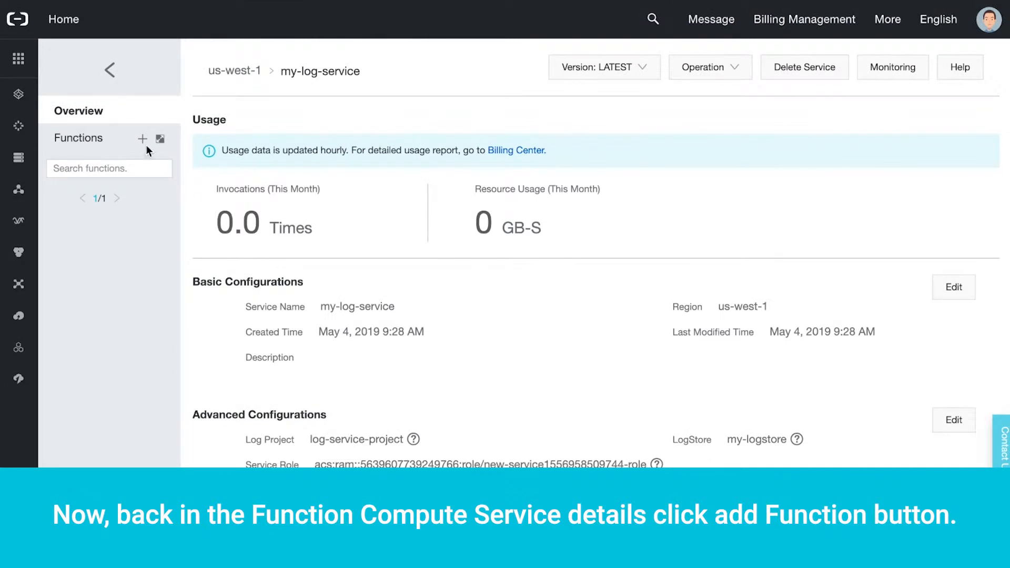
- Begin a new function in the service from the Empty Function template
left_click(142, 139)
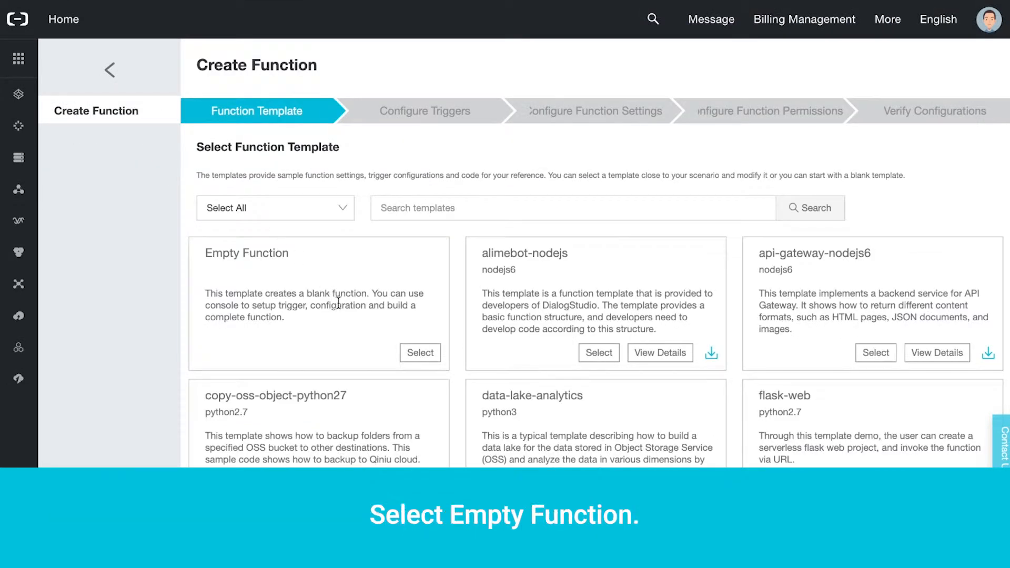
left_click(420, 353)
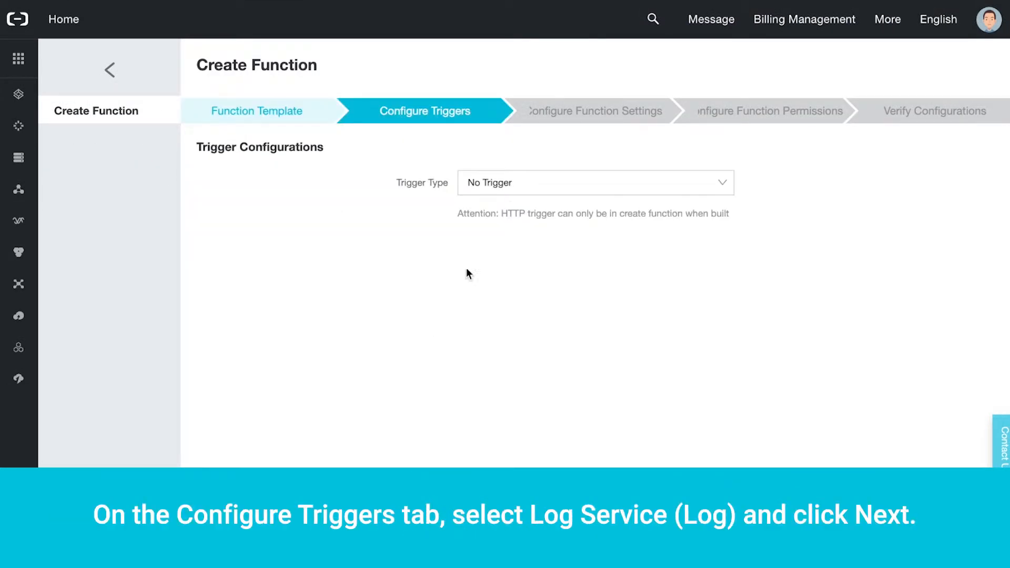
- Set a Log Service trigger named my-logstore-trigger using my-logstore on log-service-project
left_click(594, 182)
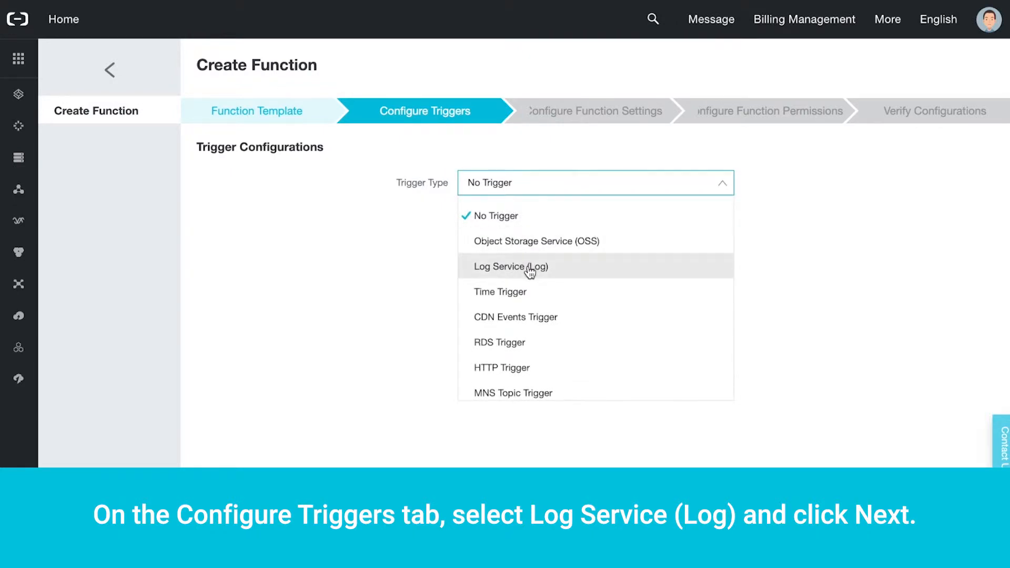
left_click(510, 267)
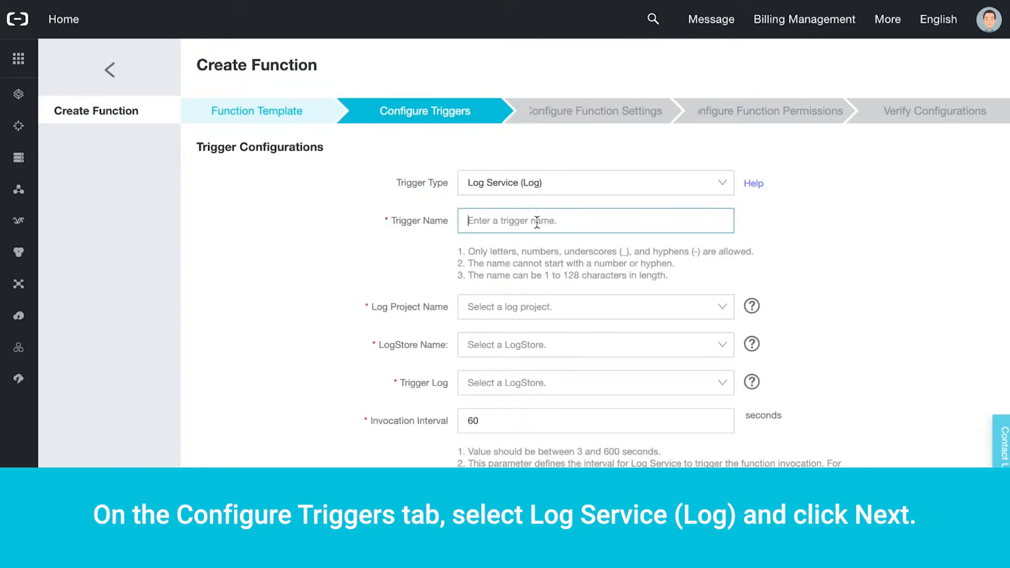
type("my-logstore-trigge")
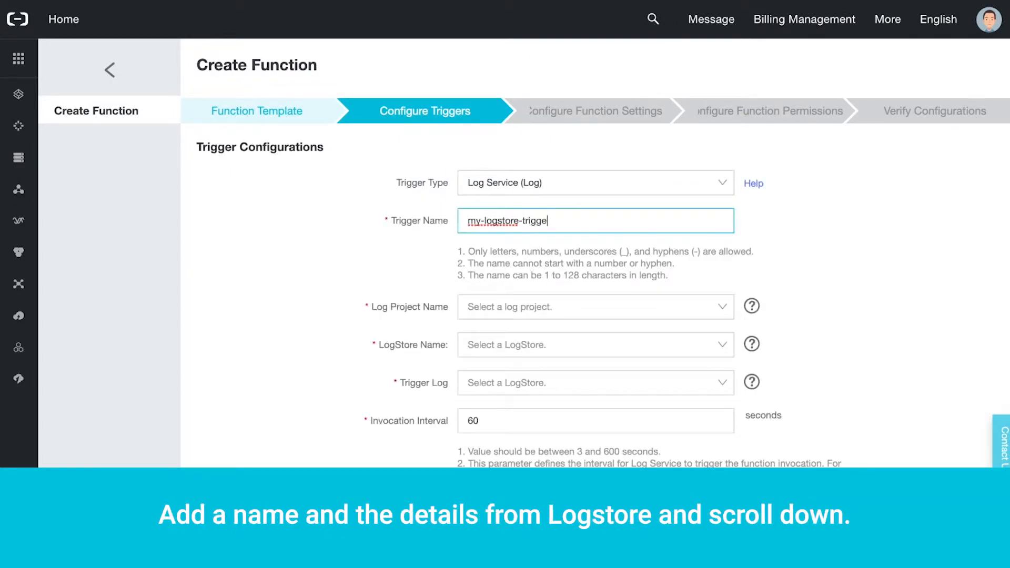
left_click(591, 345)
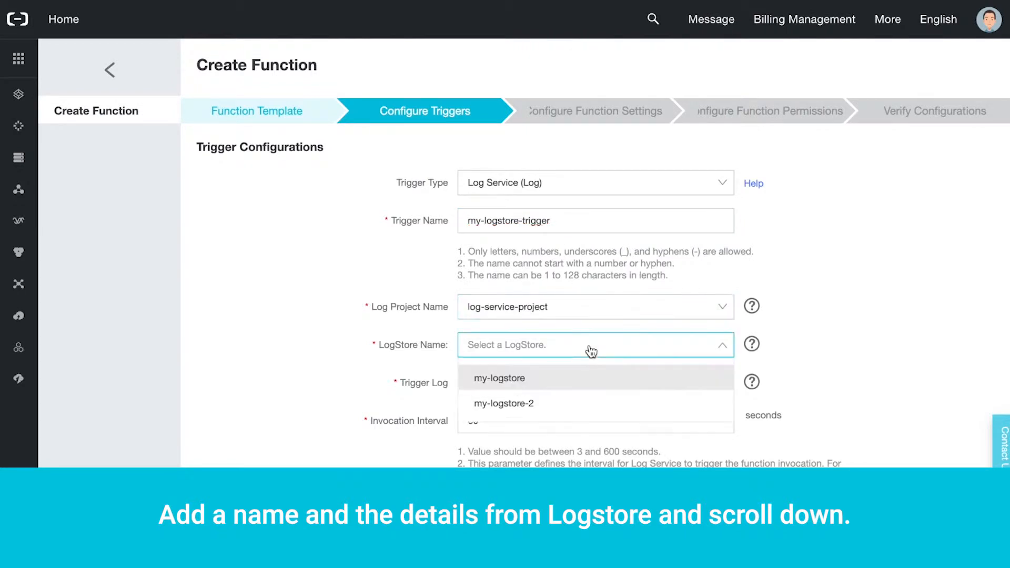
left_click(498, 377)
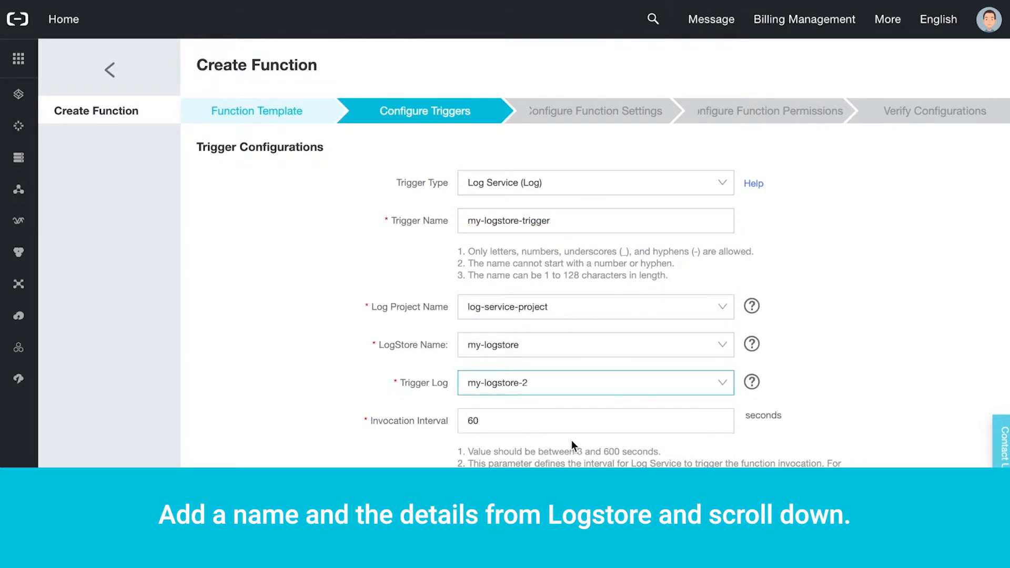
- Fill the trigger's function configuration JSON with us-west-1 endpoints and proceed to function settings
scroll("down", 3)
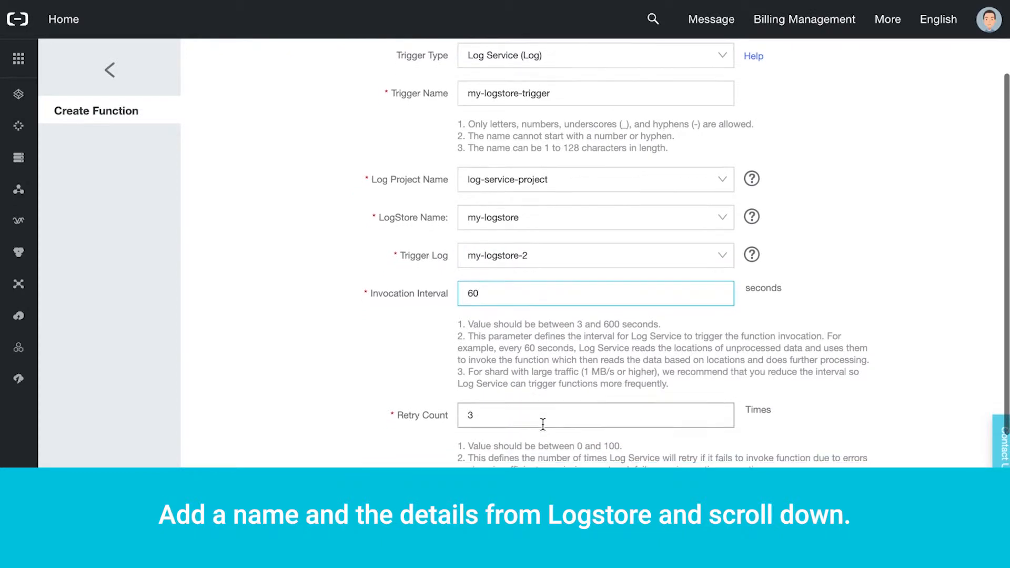
scroll("down", 3)
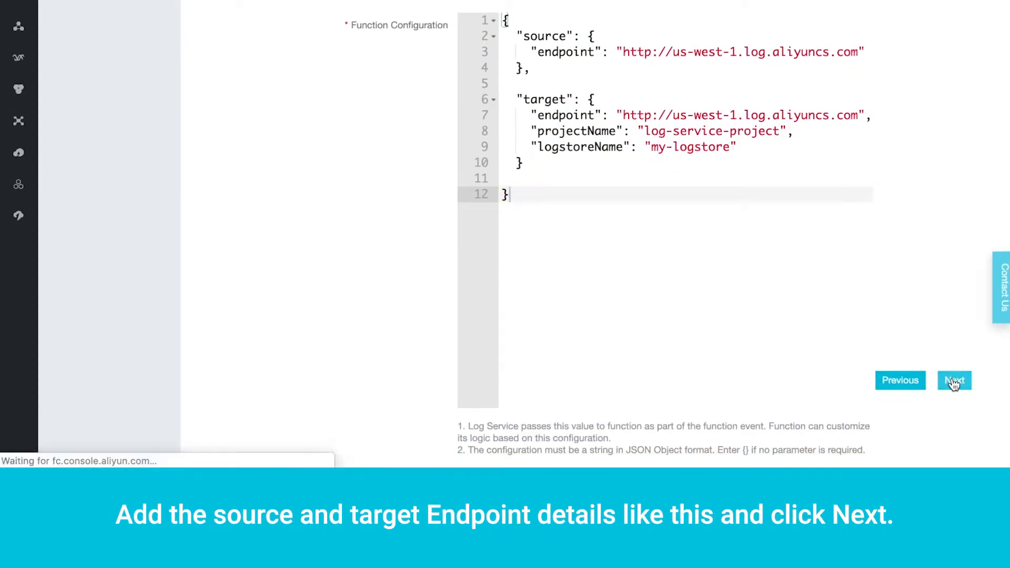
left_click(954, 380)
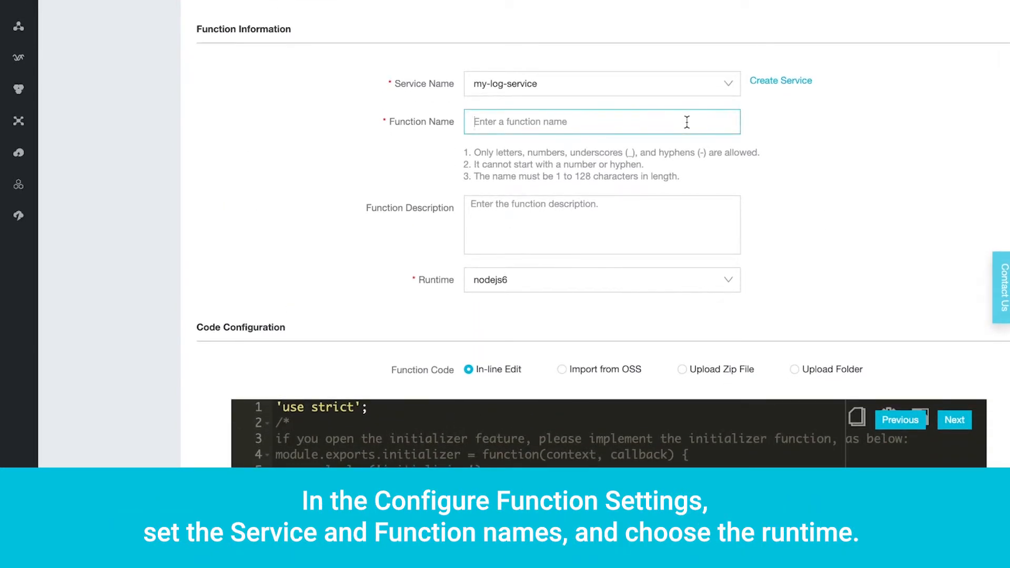
- Name the function my-log-function and set its runtime to python2.7
left_click(602, 280)
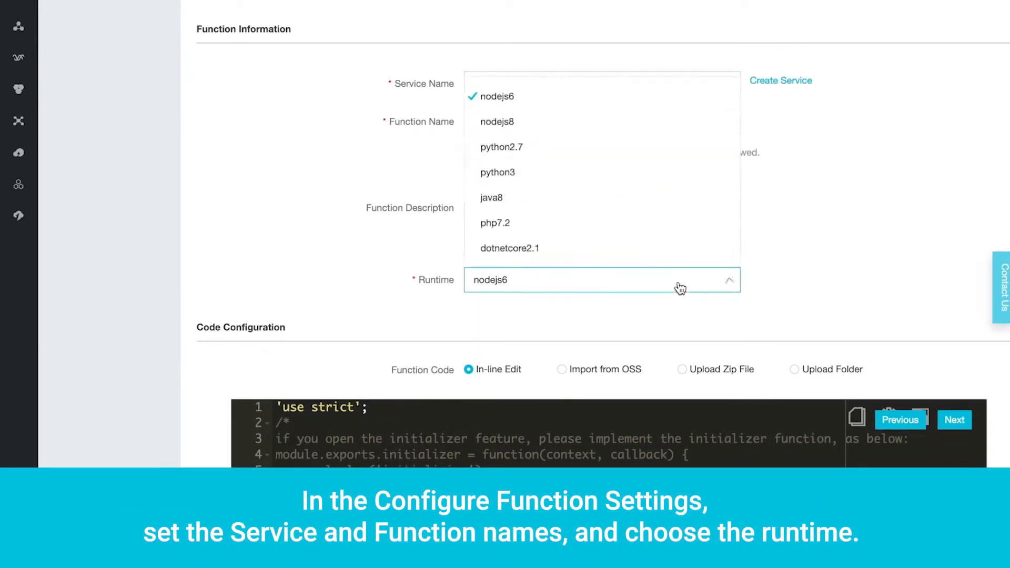
left_click(500, 148)
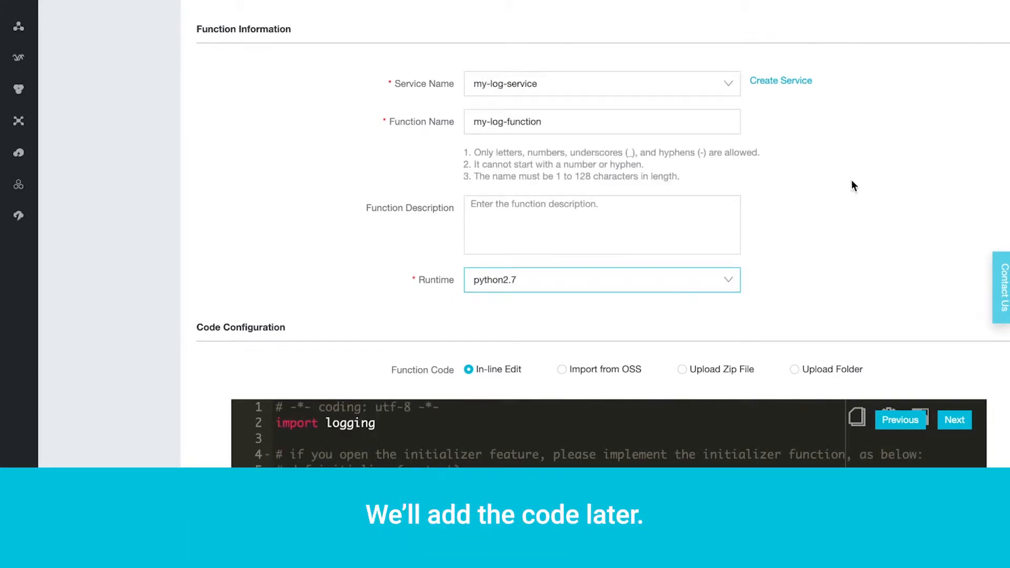
scroll("down", 3)
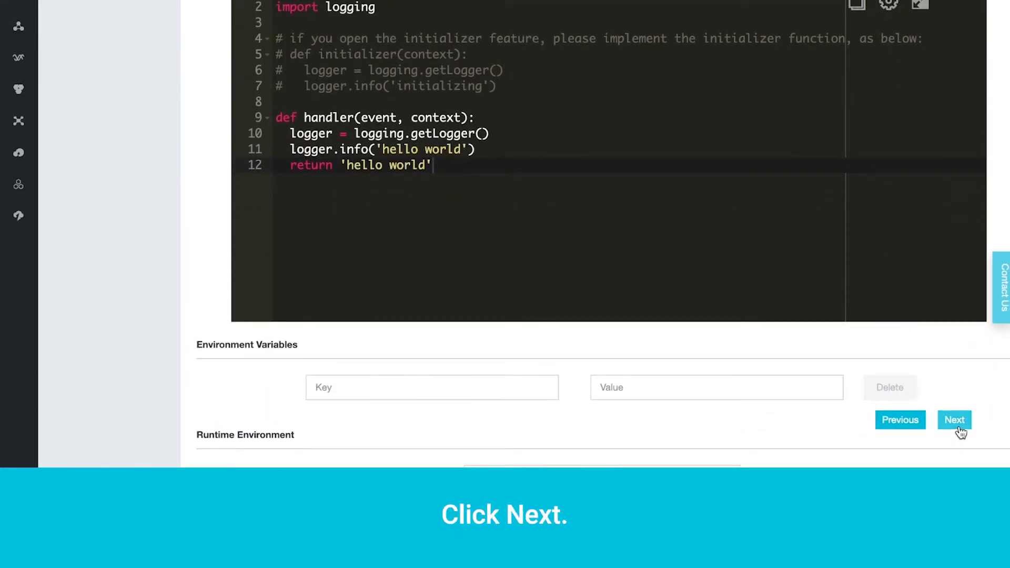
- Authorize the AliyunLogFullAccess system policy for the function's invocation role
left_click(954, 420)
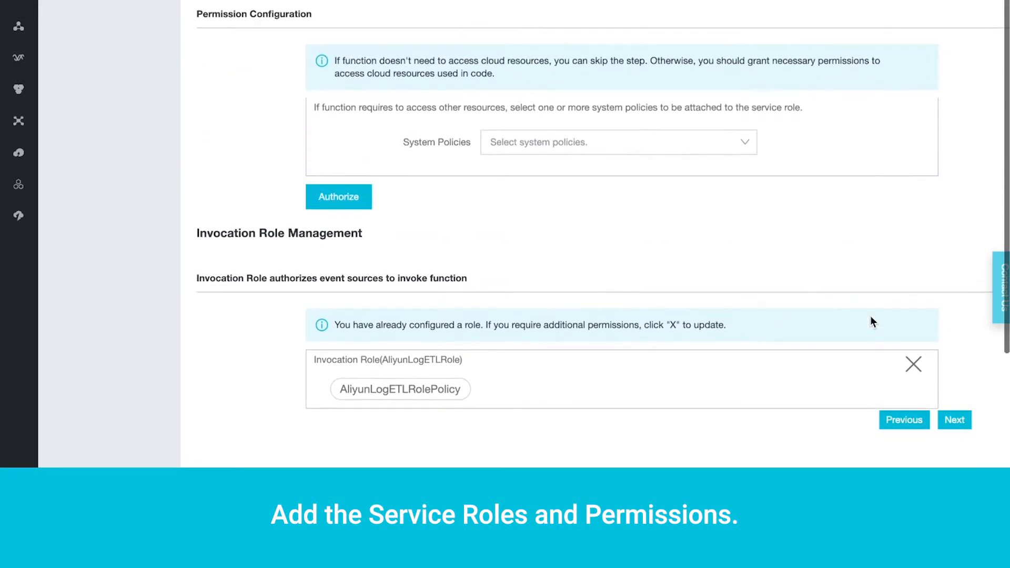
left_click(616, 142)
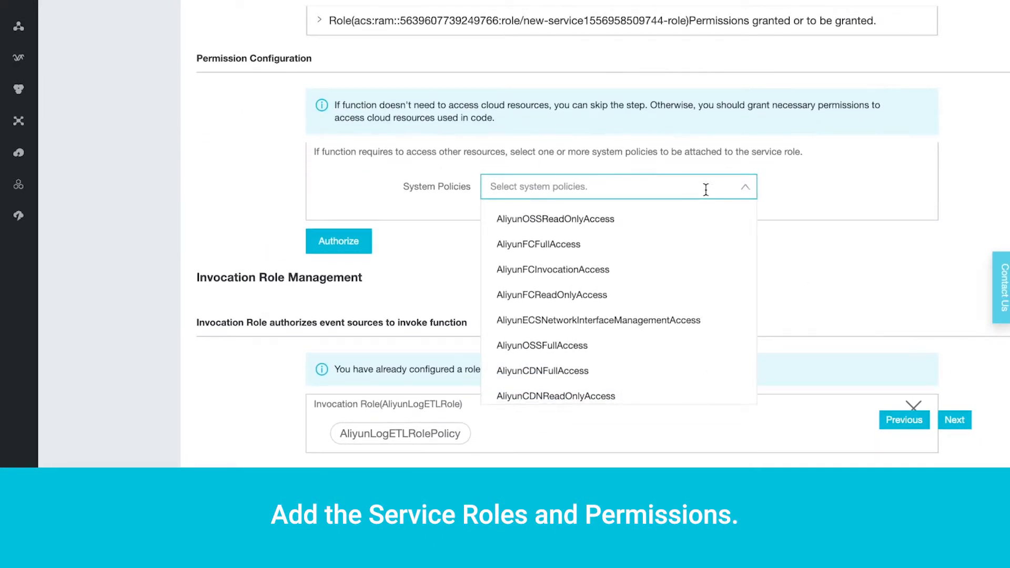
left_click(540, 303)
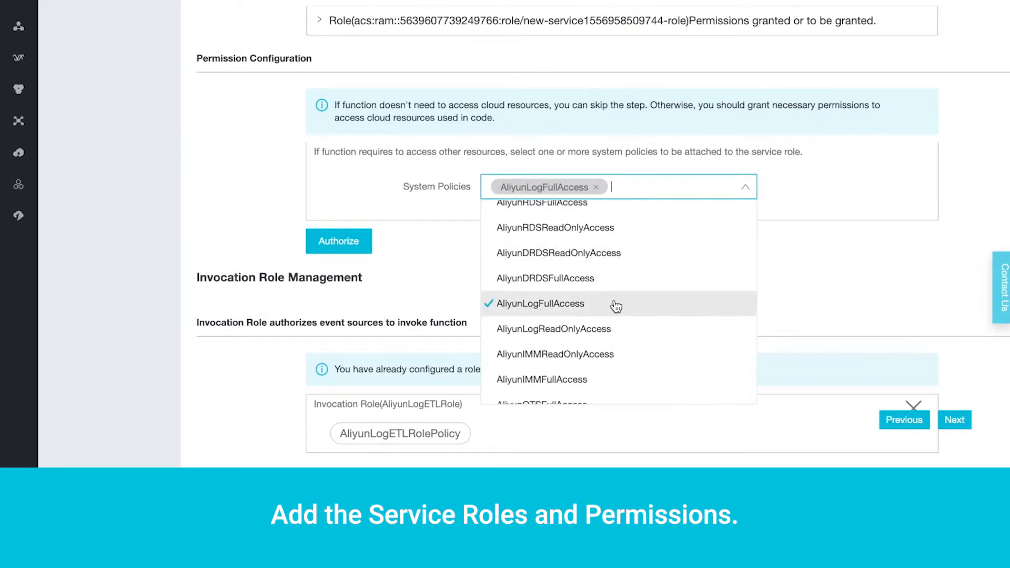
left_click(338, 241)
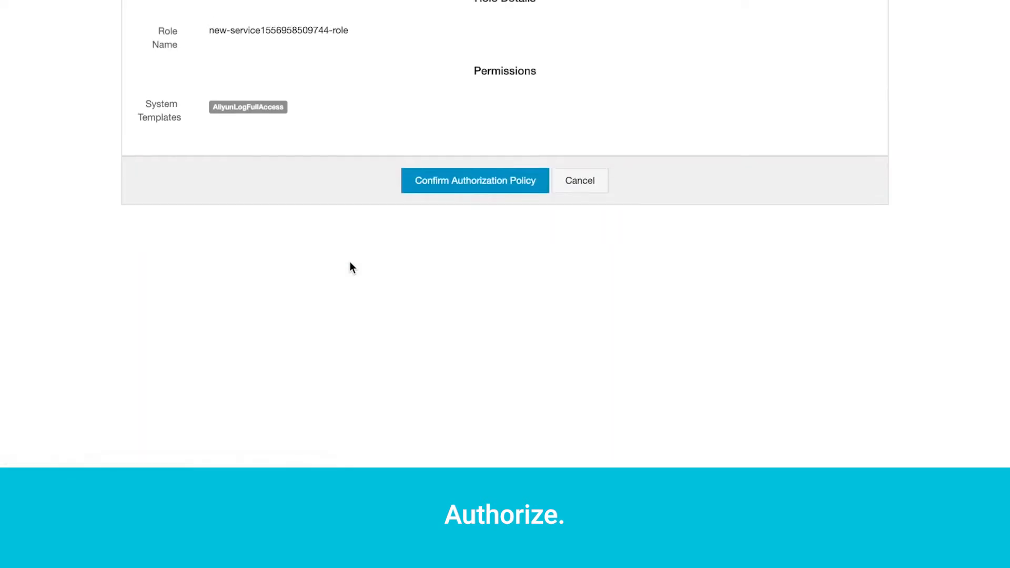
left_click(474, 180)
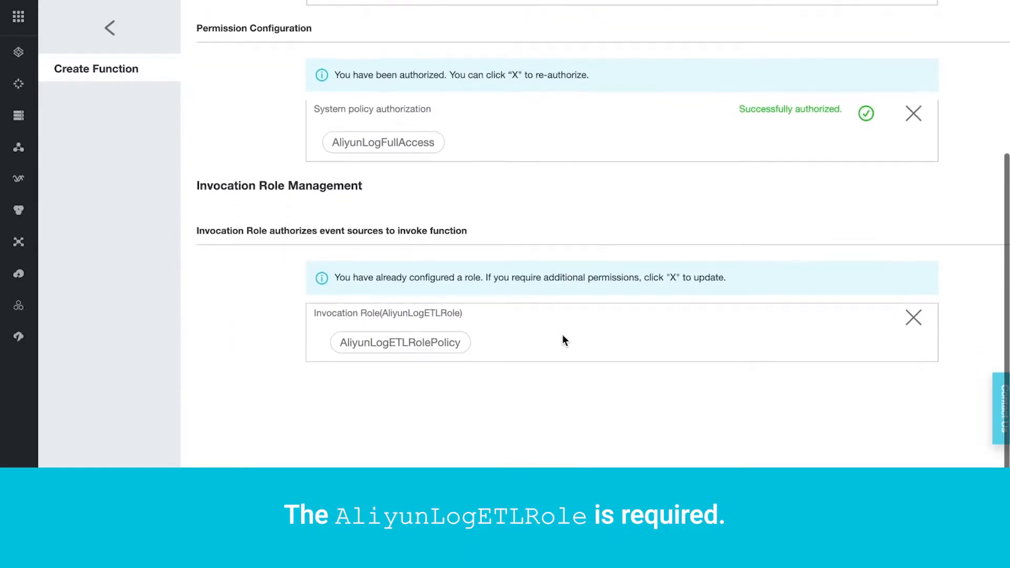
- Review the trigger and function configuration and create my-log-function
scroll("down", 3)
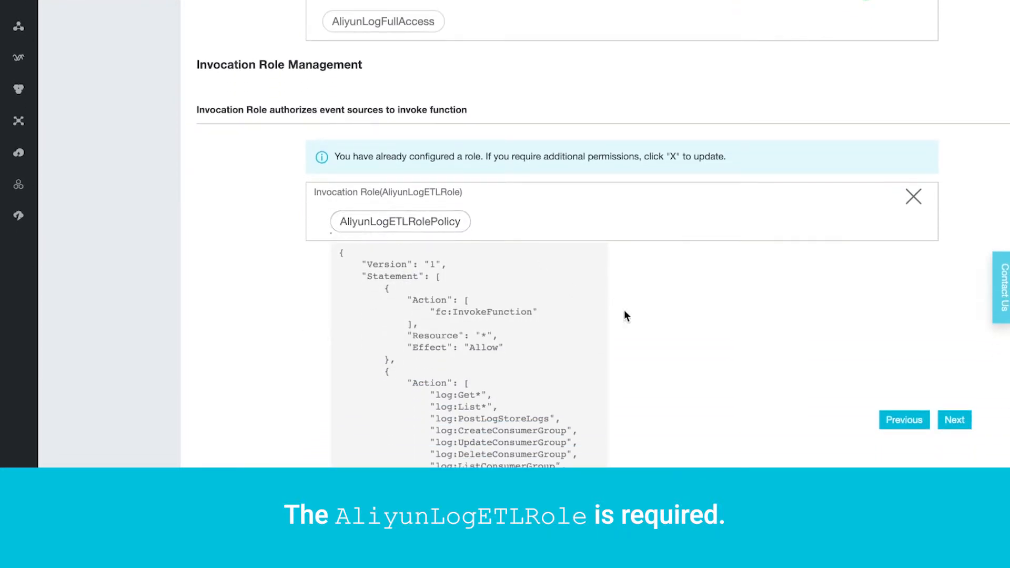
left_click(954, 420)
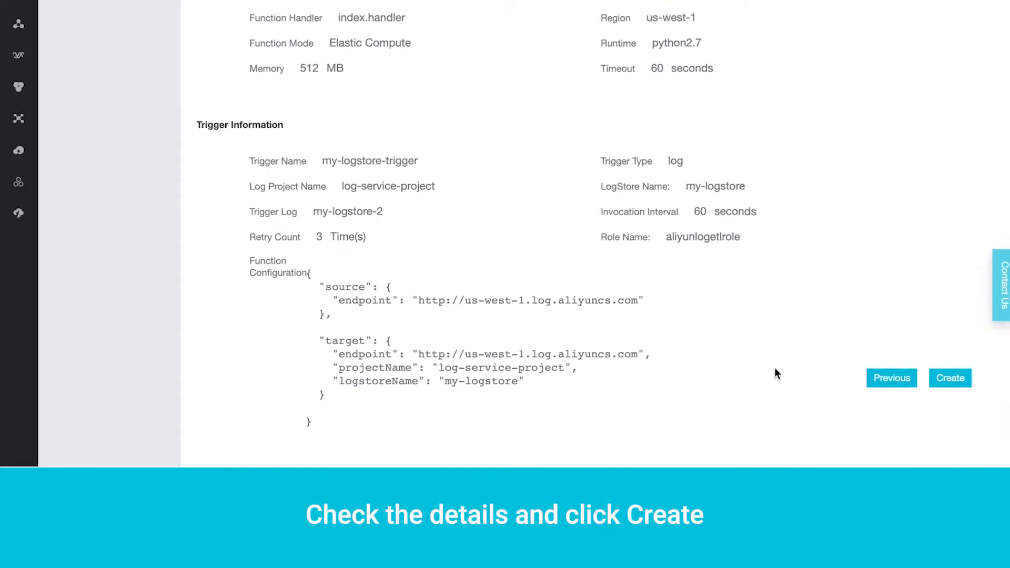
left_click(949, 378)
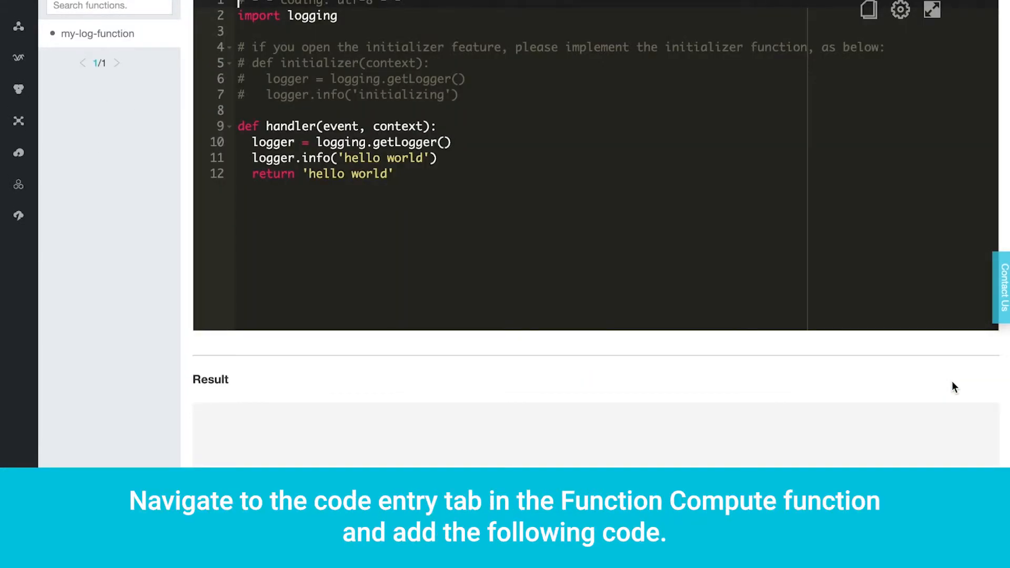
- Save and invoke the new logging code, getting hello world with Succeeds, and view more logs
scroll("up", 3)
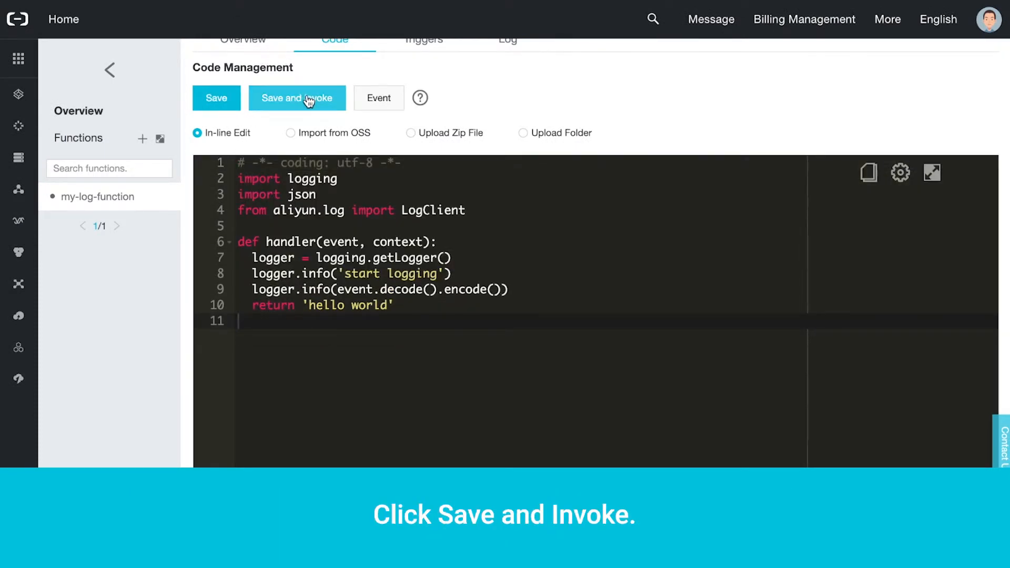
left_click(297, 97)
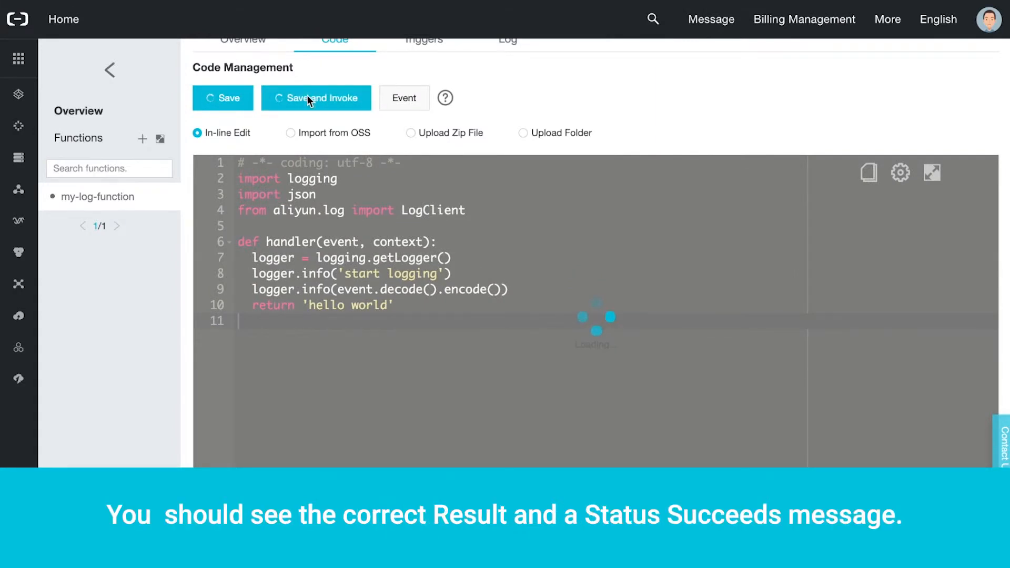
left_click(316, 98)
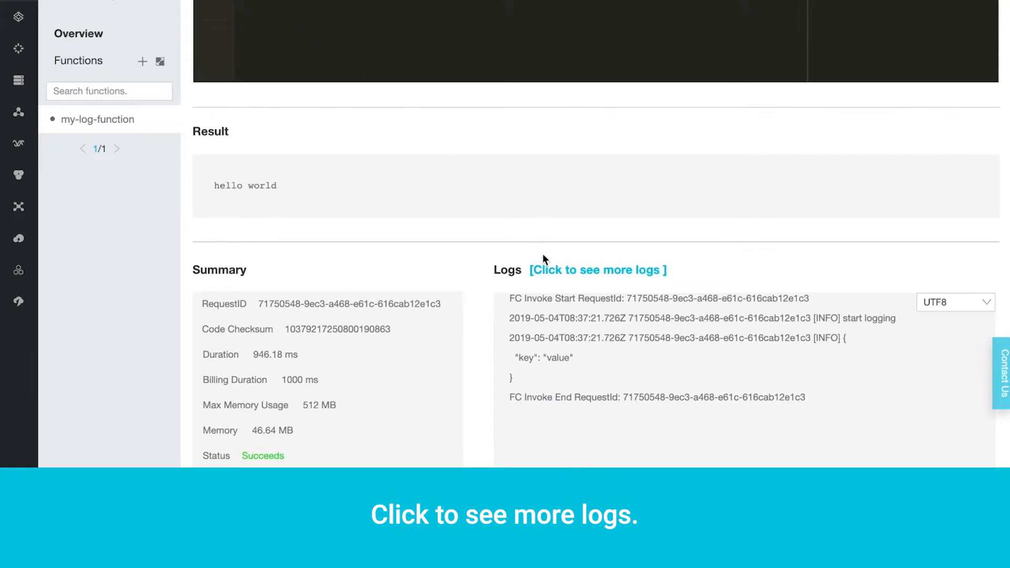
left_click(598, 271)
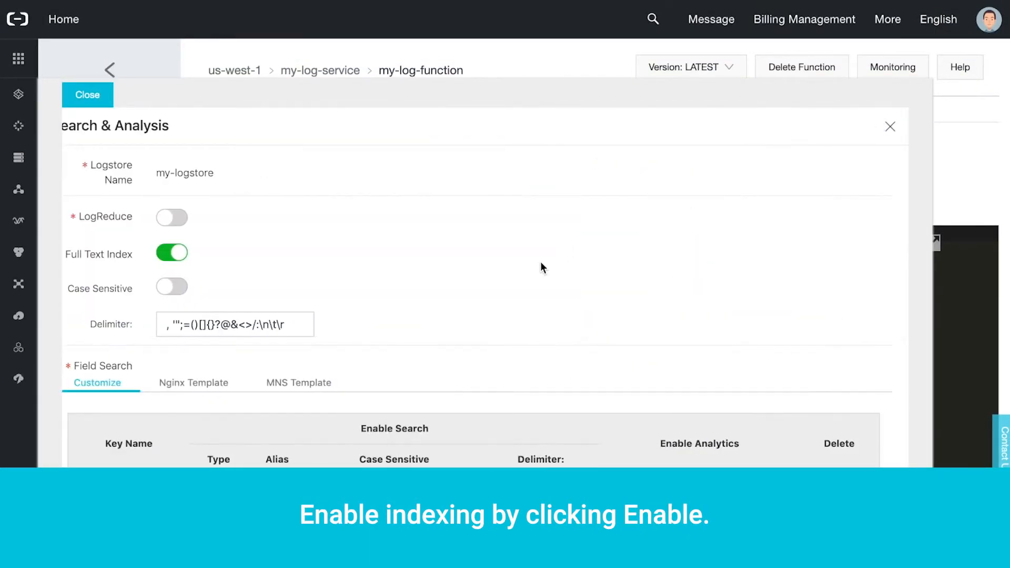
- Set my-logstore's hello index key to text type, save the index and accept the logging notice
scroll("down", 3)
type("hello")
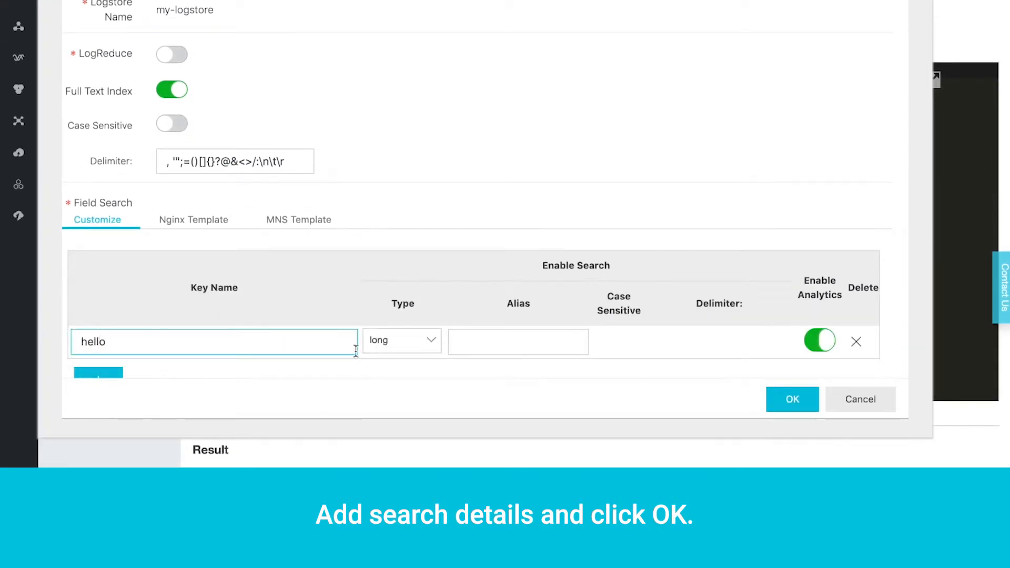
left_click(401, 341)
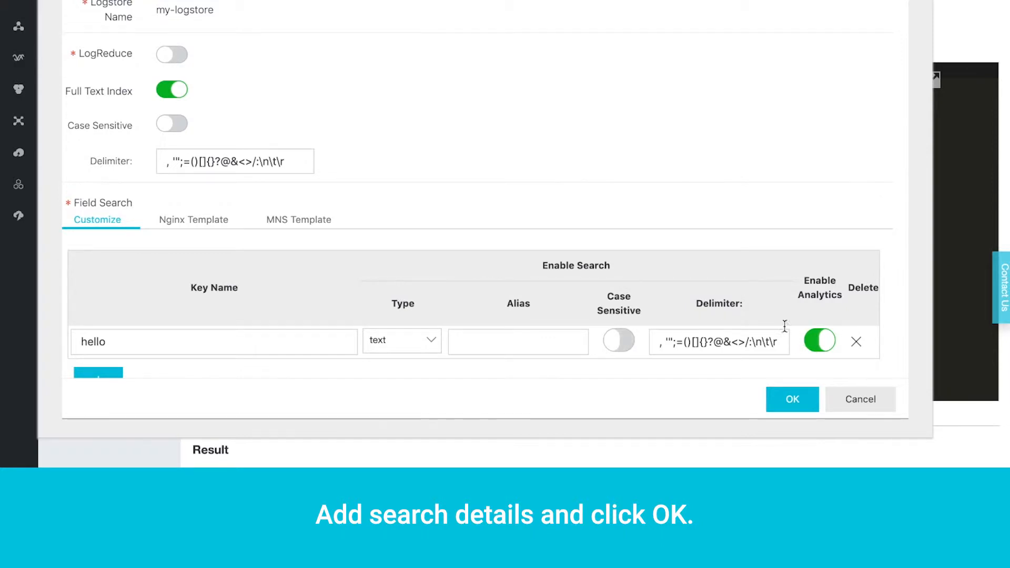
scroll("down", 3)
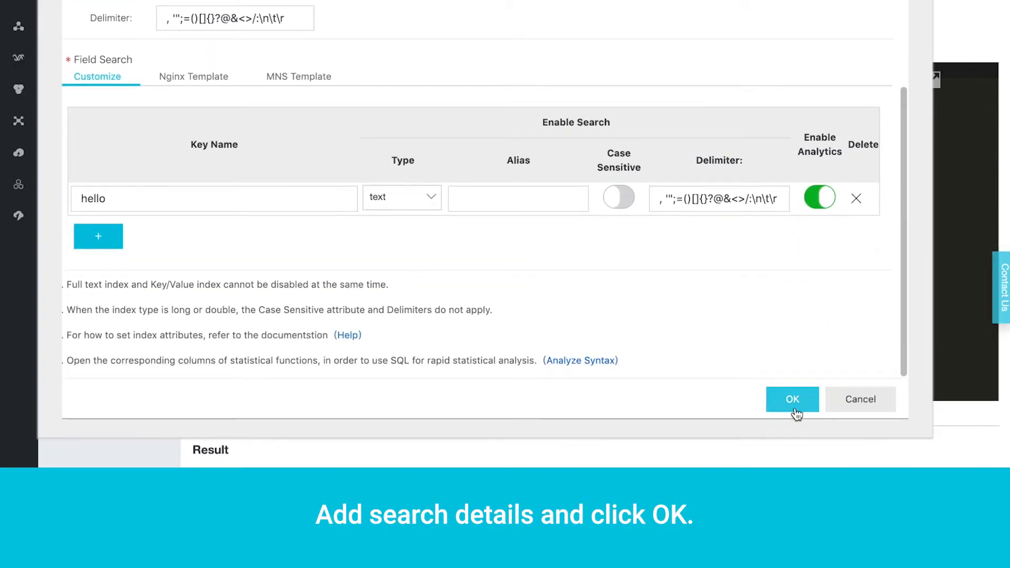
left_click(792, 399)
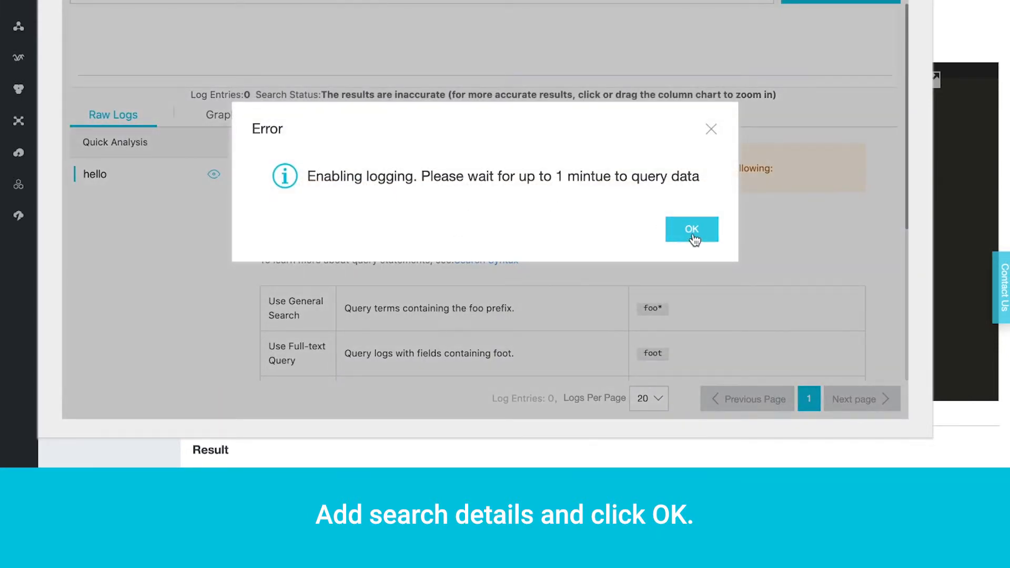
left_click(692, 229)
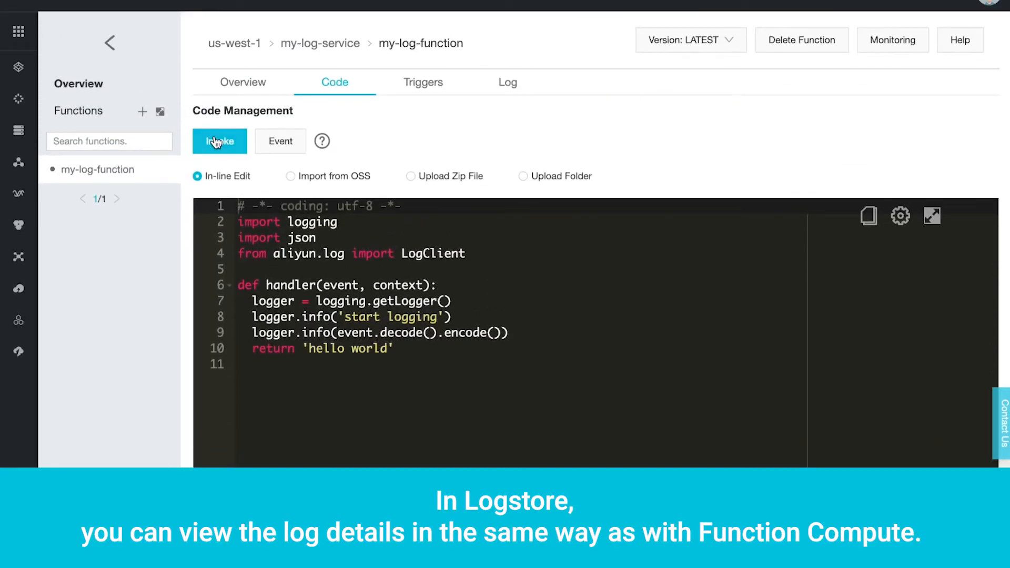
- Invoke my-log-function, then search my-logstore in log-service-project for its new entries
left_click(17, 59)
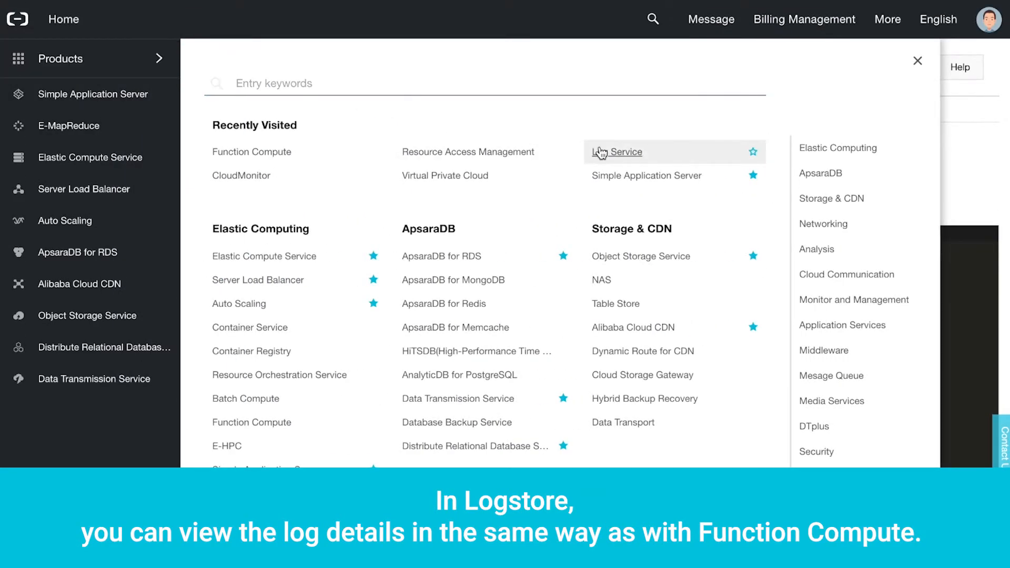
left_click(616, 151)
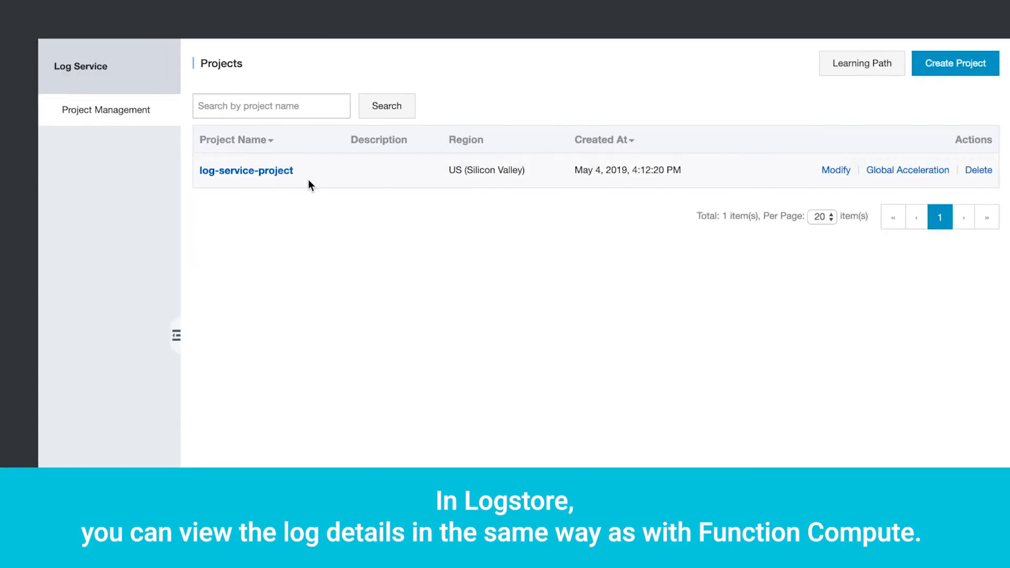
left_click(246, 170)
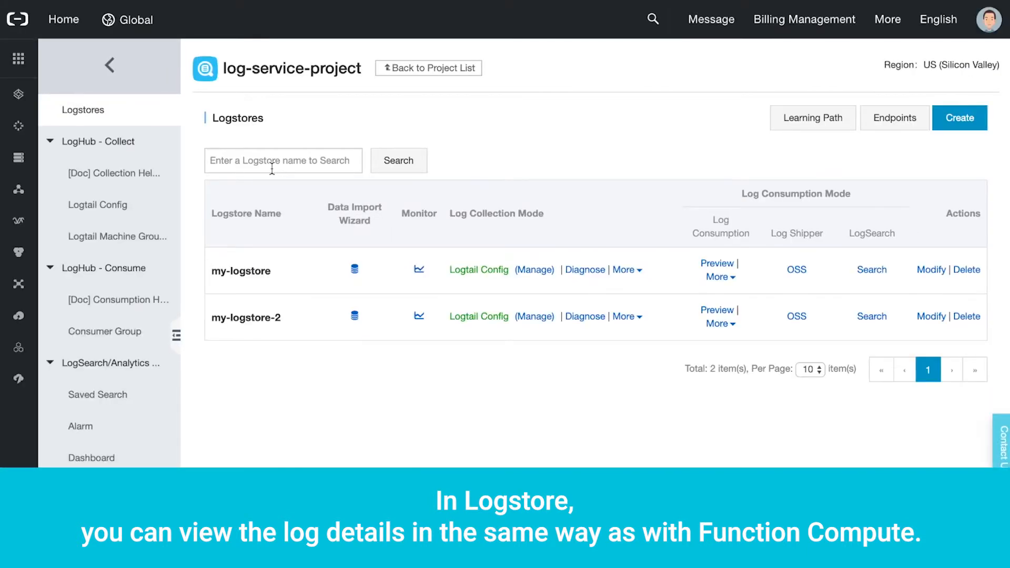
left_click(871, 269)
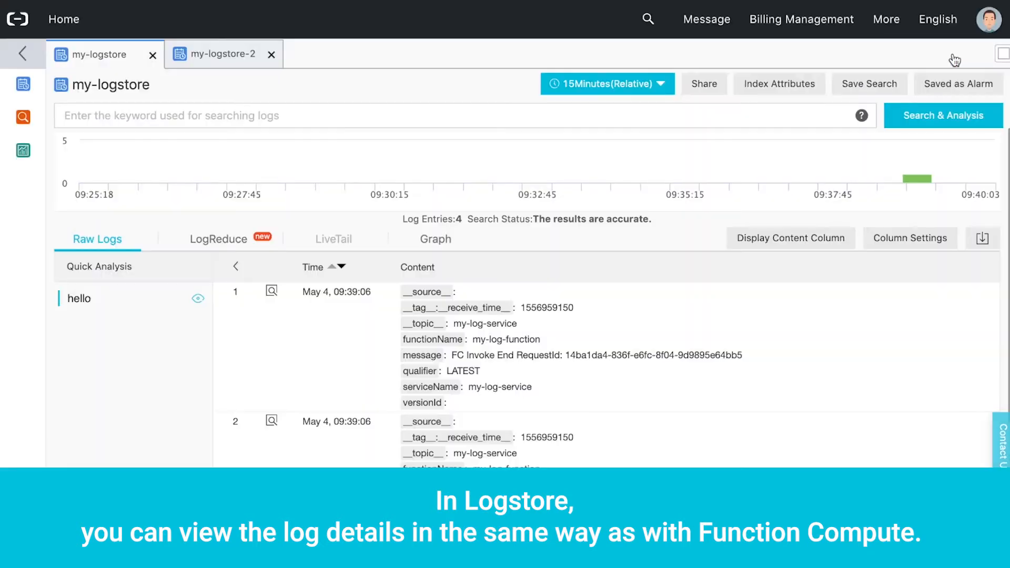
scroll("down", 3)
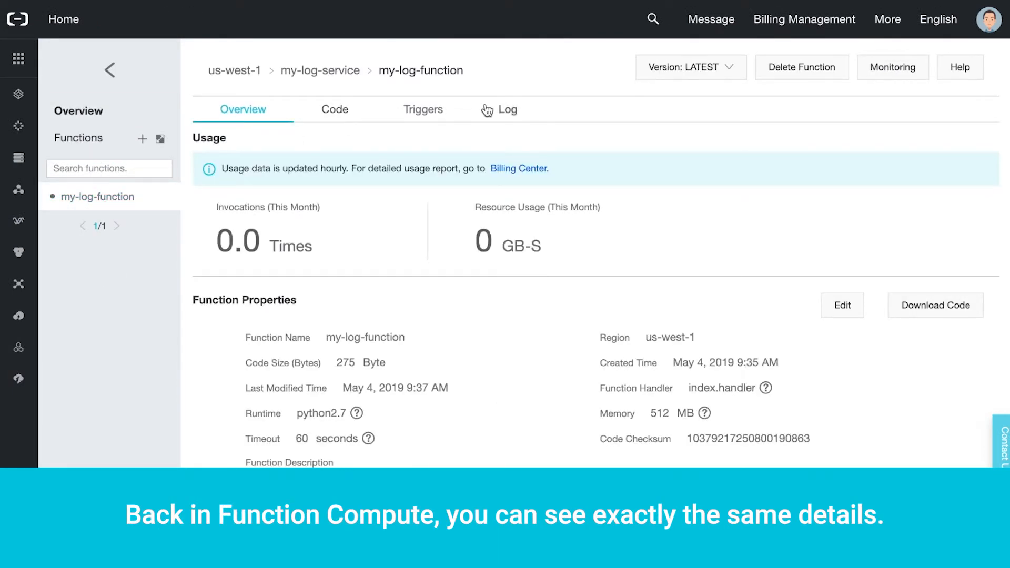
- Browse my-log-function's log entries, then go to its CloudMonitor monitoring overview
left_click(508, 108)
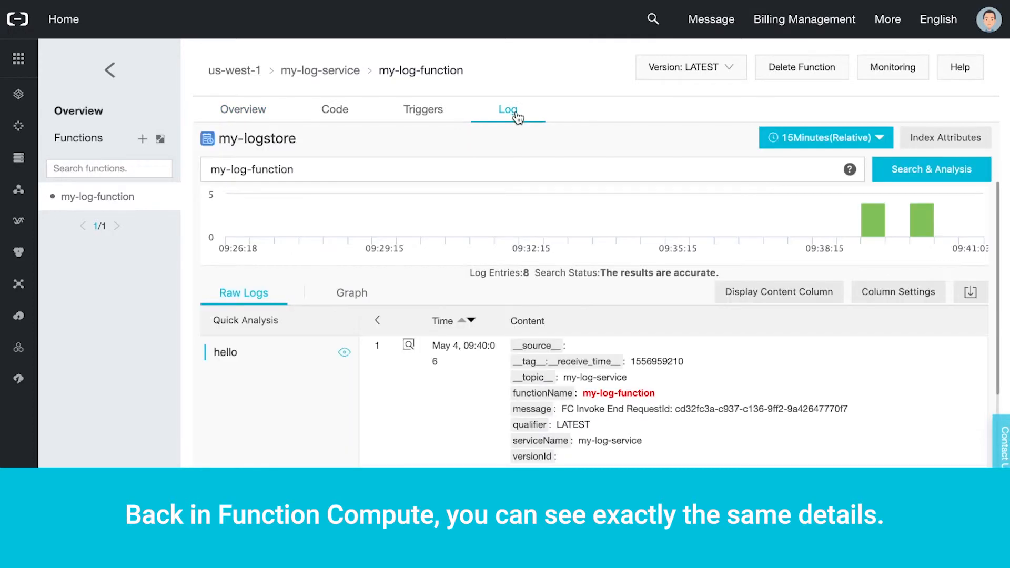
scroll("down", 3)
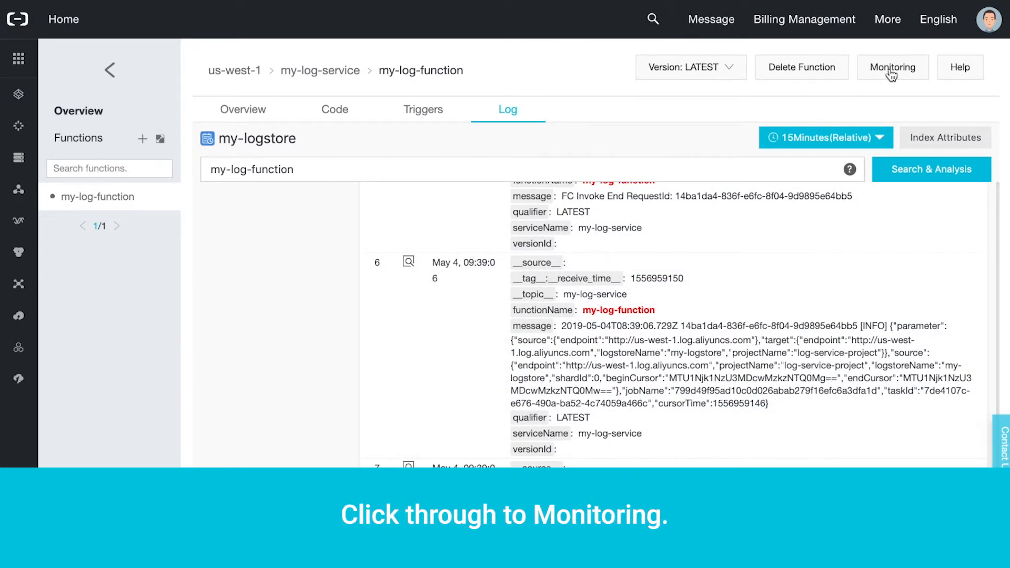
left_click(892, 67)
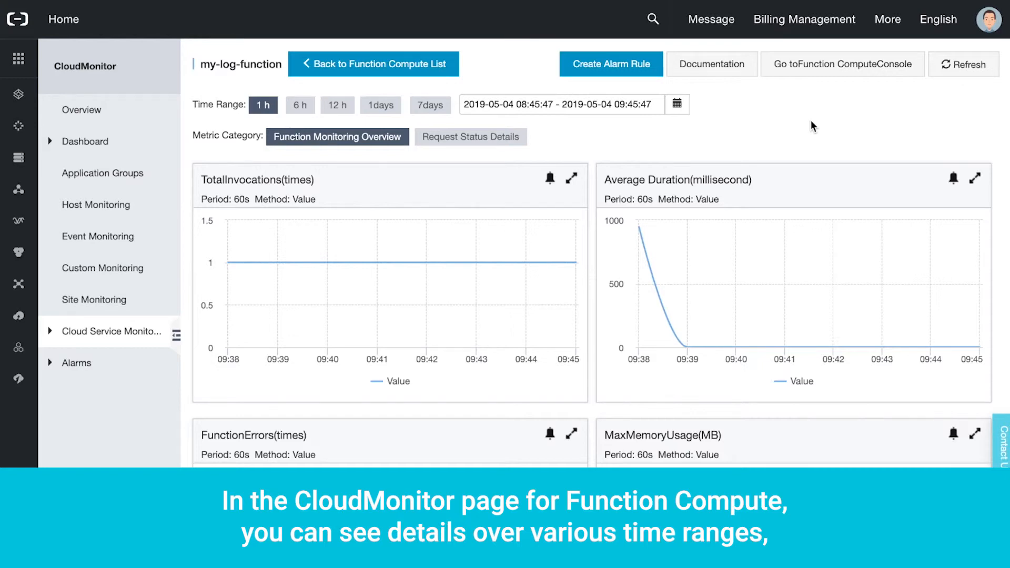
- Review the overview charts and the Request Status Details for invocations, errors and throttles
scroll("down", 3)
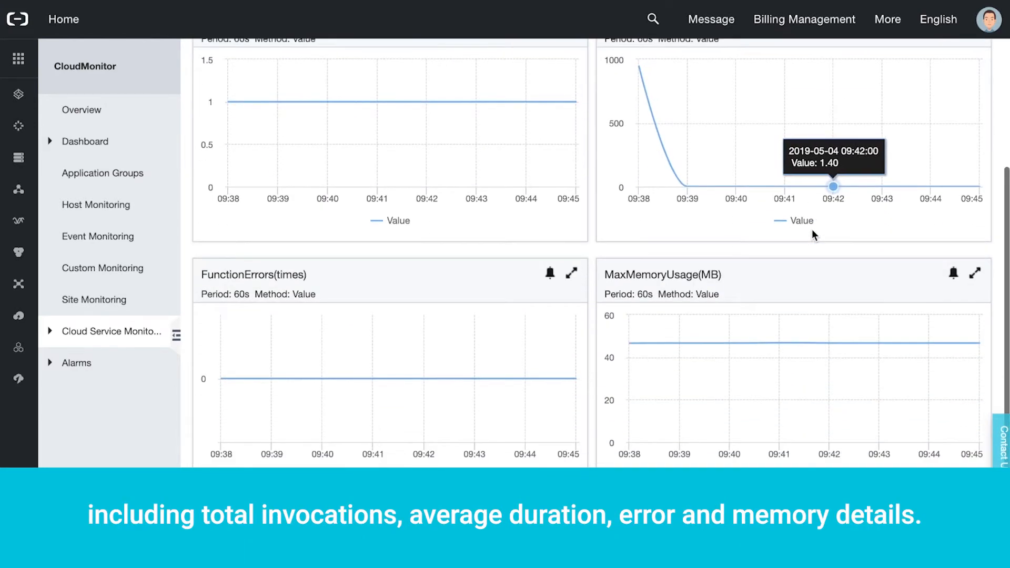
scroll("up", 3)
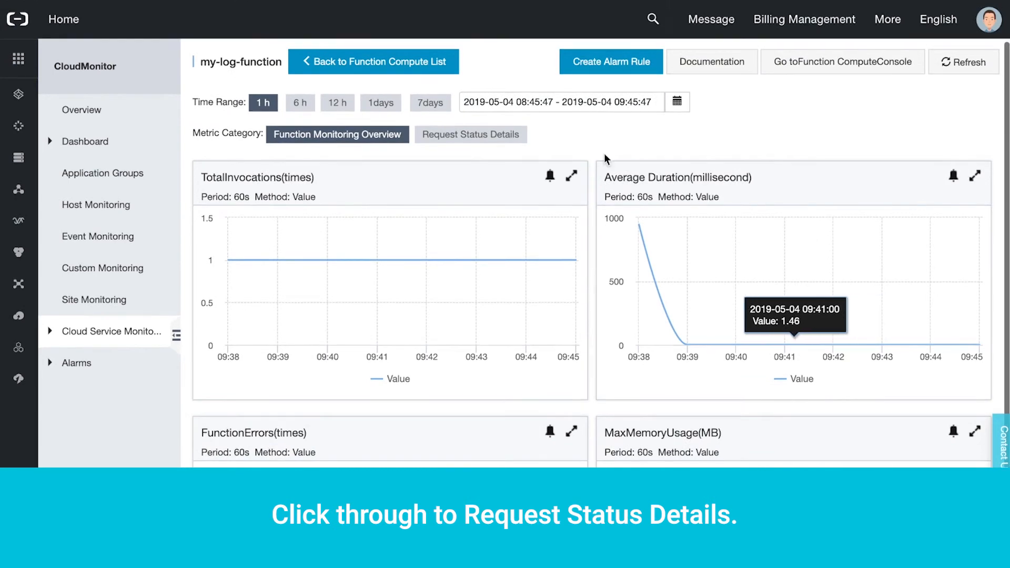
left_click(471, 133)
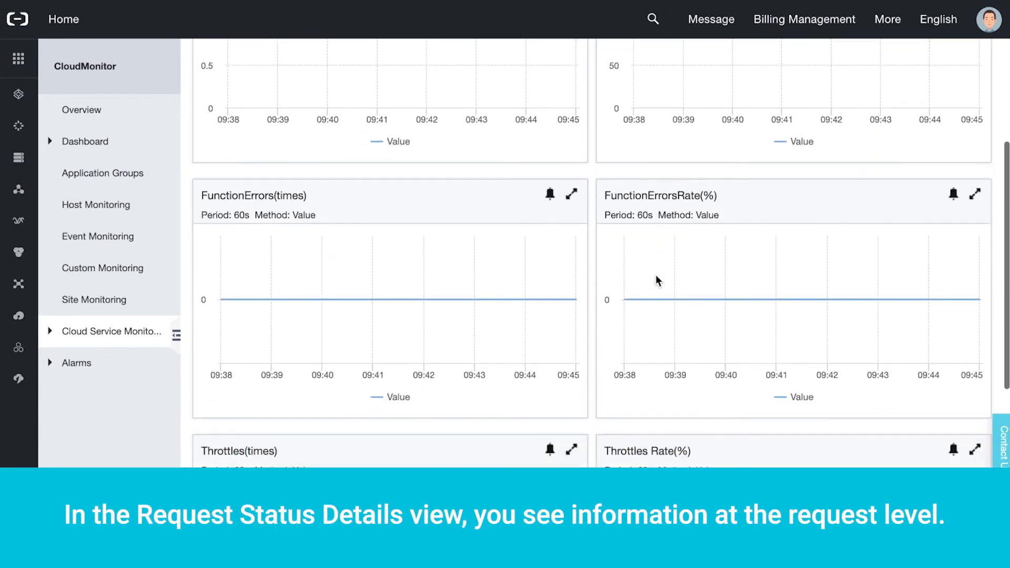
scroll("down", 3)
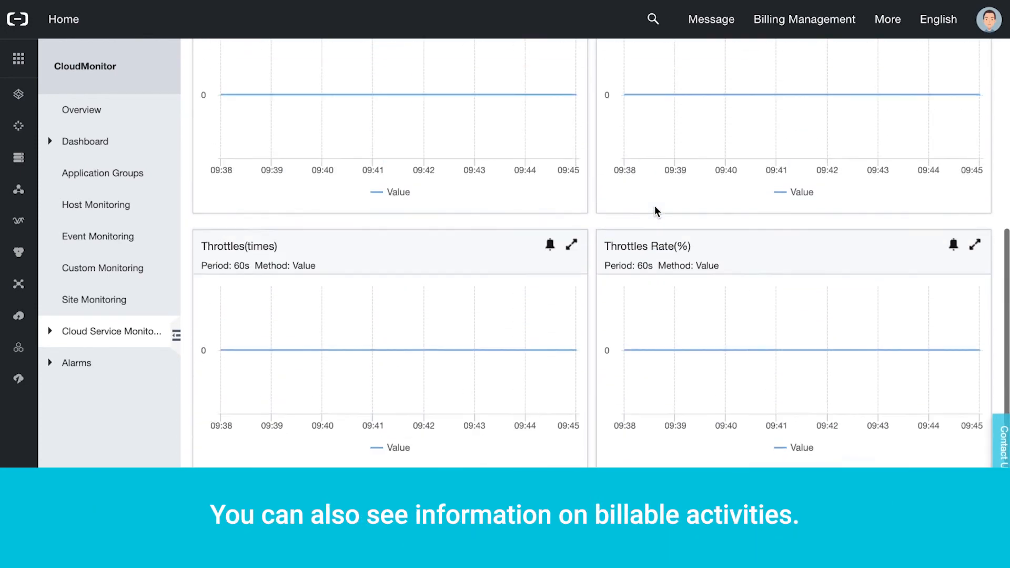
scroll("up", 3)
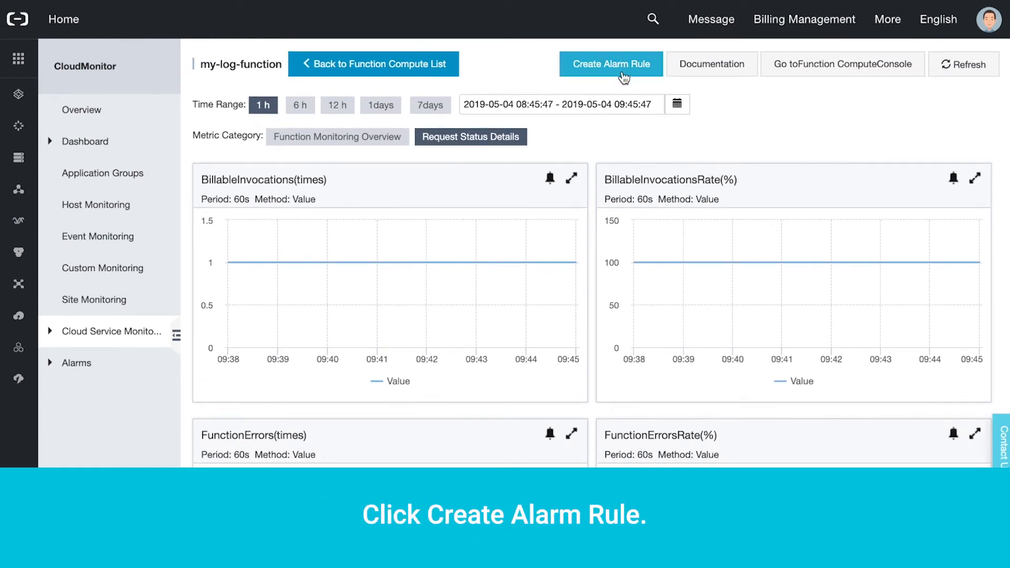
- Start an alarm rule covering All Resources, named my-alarm-rule
left_click(610, 64)
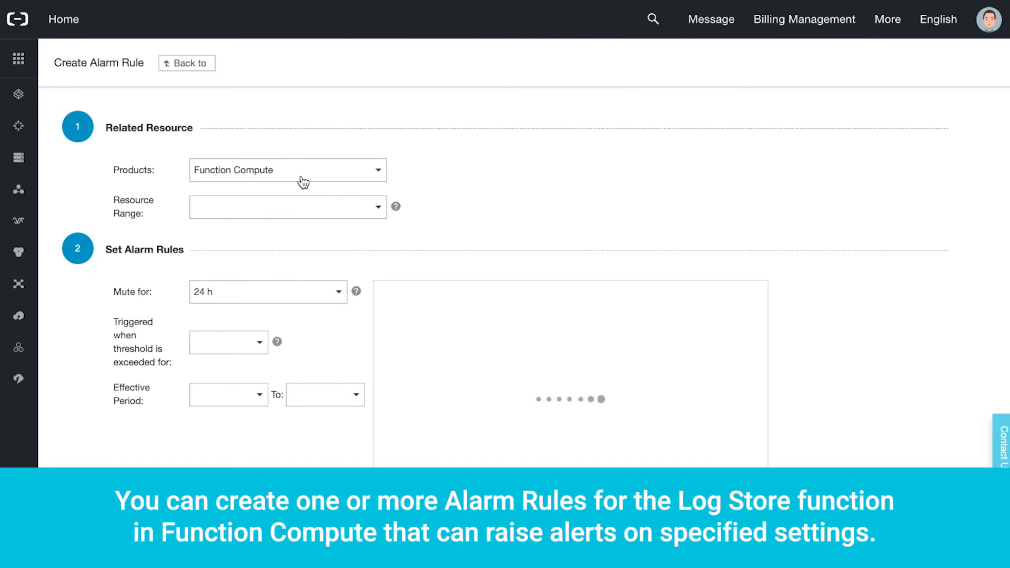
left_click(288, 207)
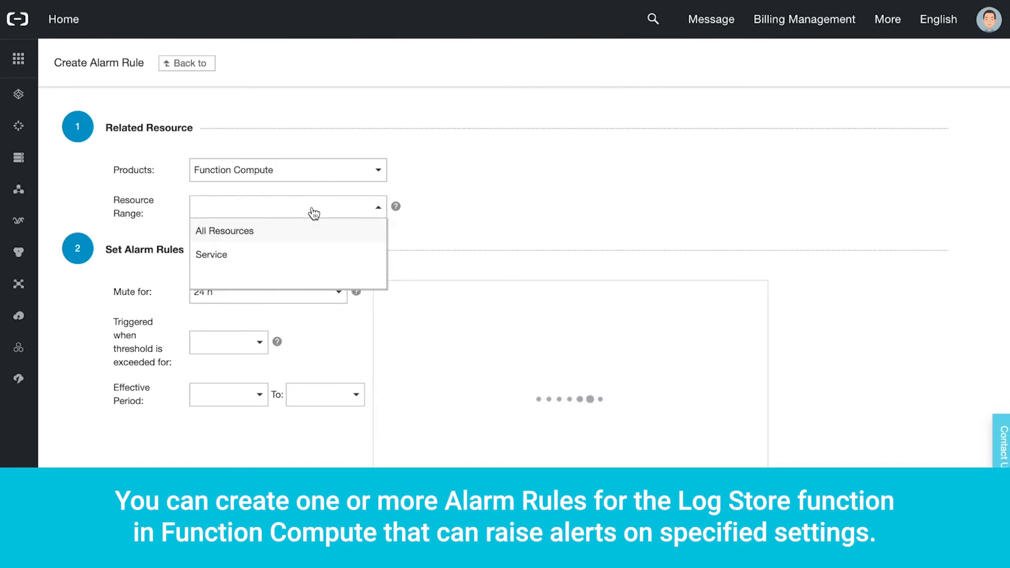
left_click(225, 231)
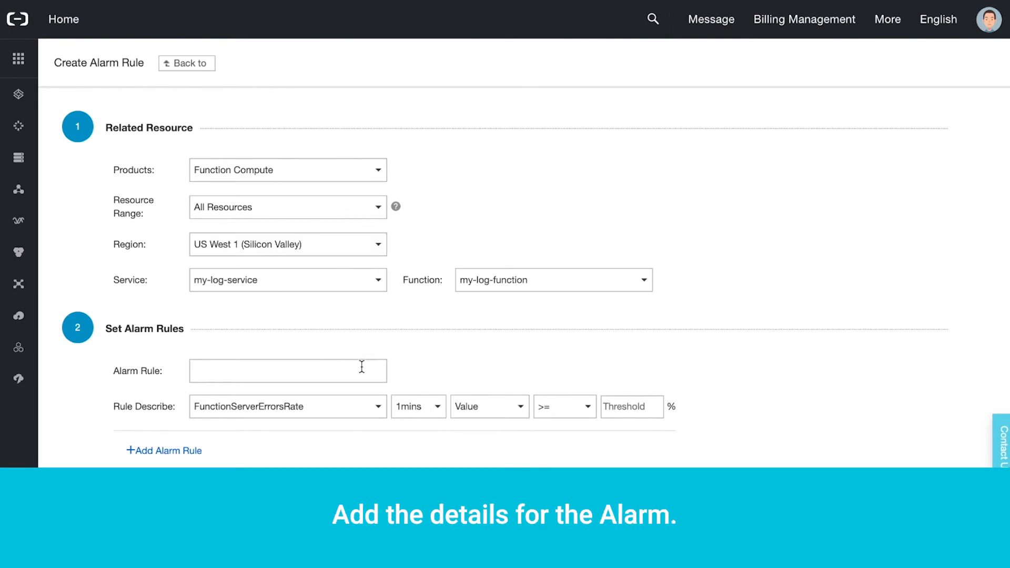
type("my-alarm-rule")
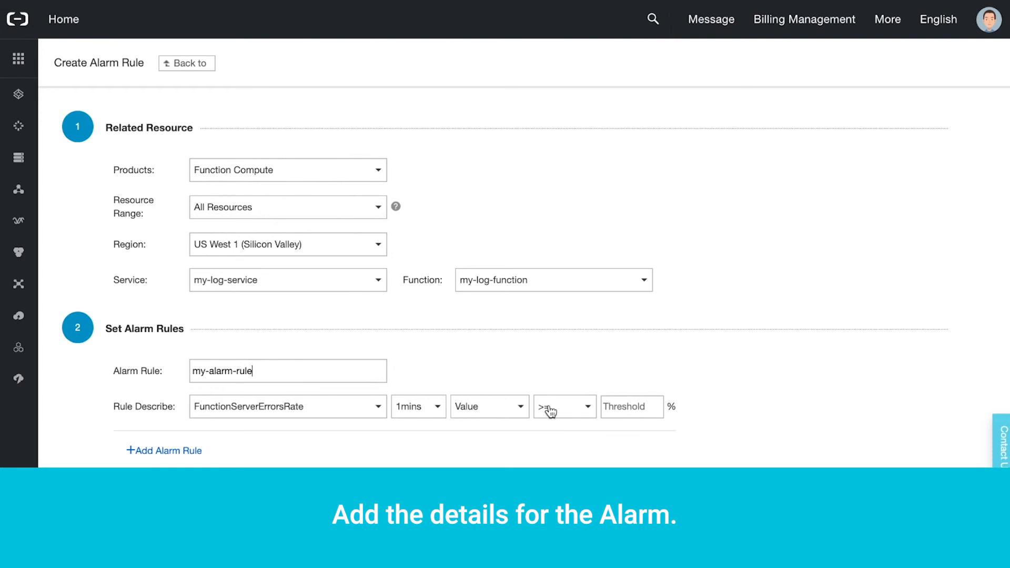
- Scroll down through the rule settings toward the threshold and notification sections
scroll("down", 3)
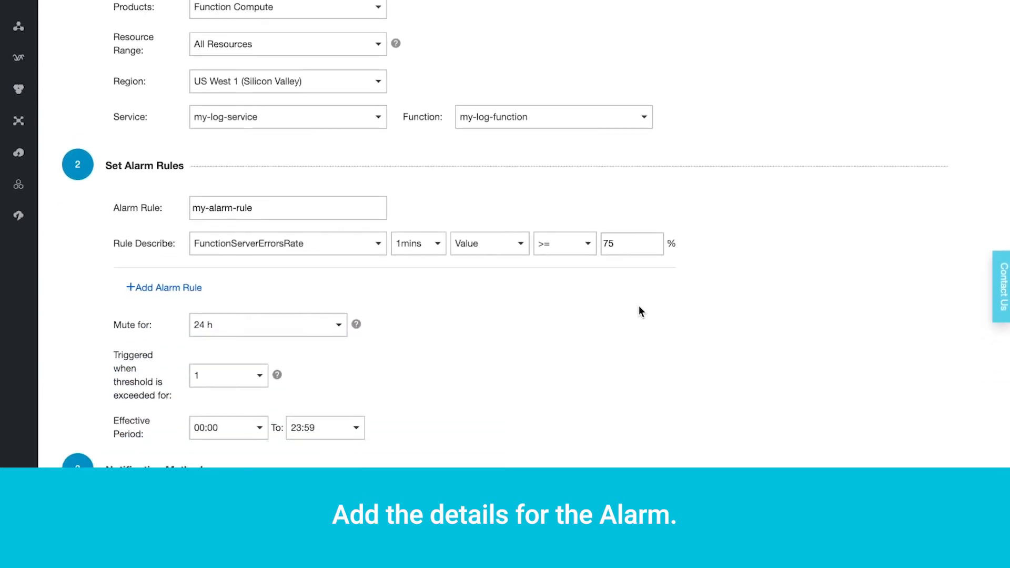
scroll("down", 3)
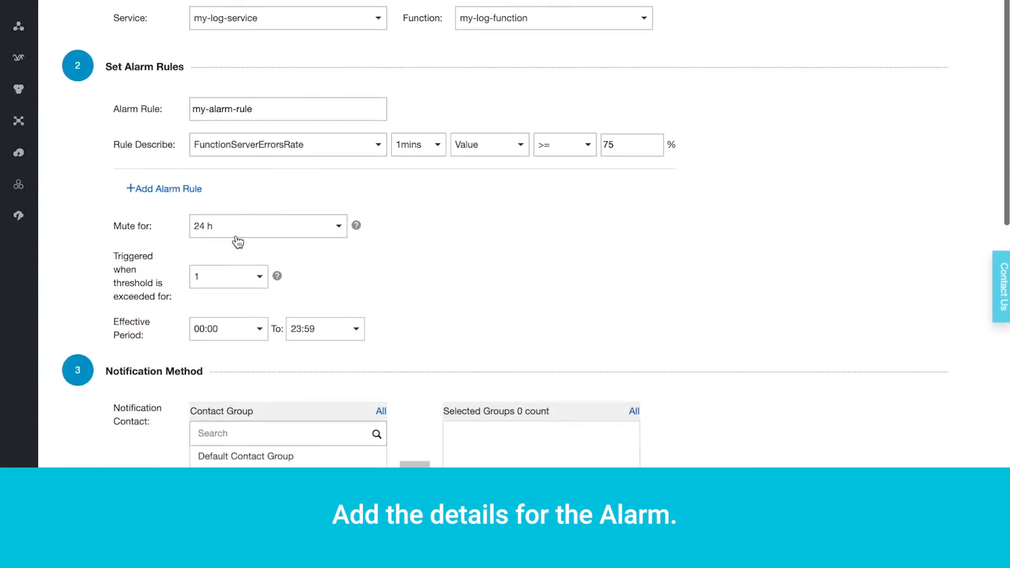
scroll("down", 3)
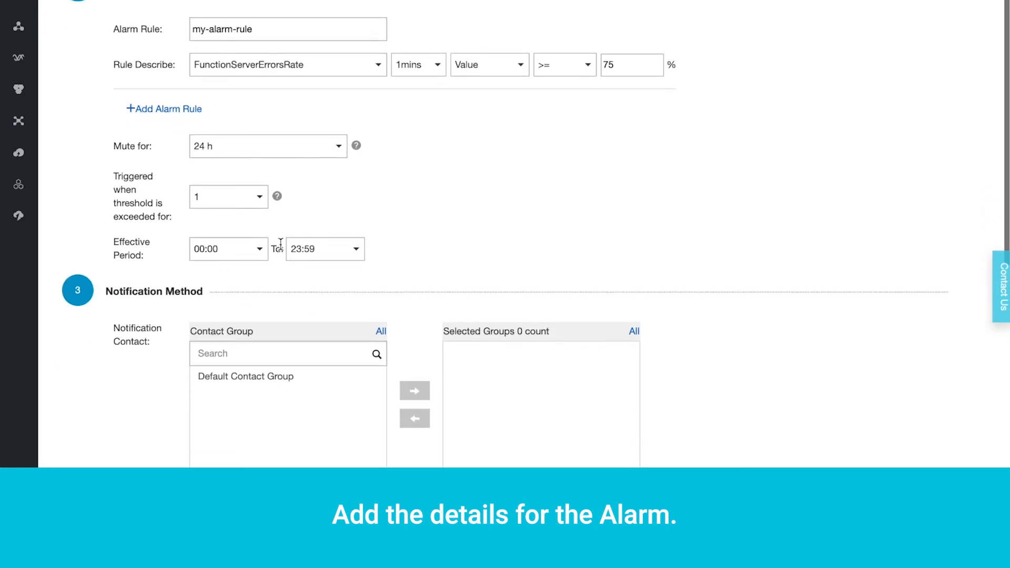
scroll("down", 3)
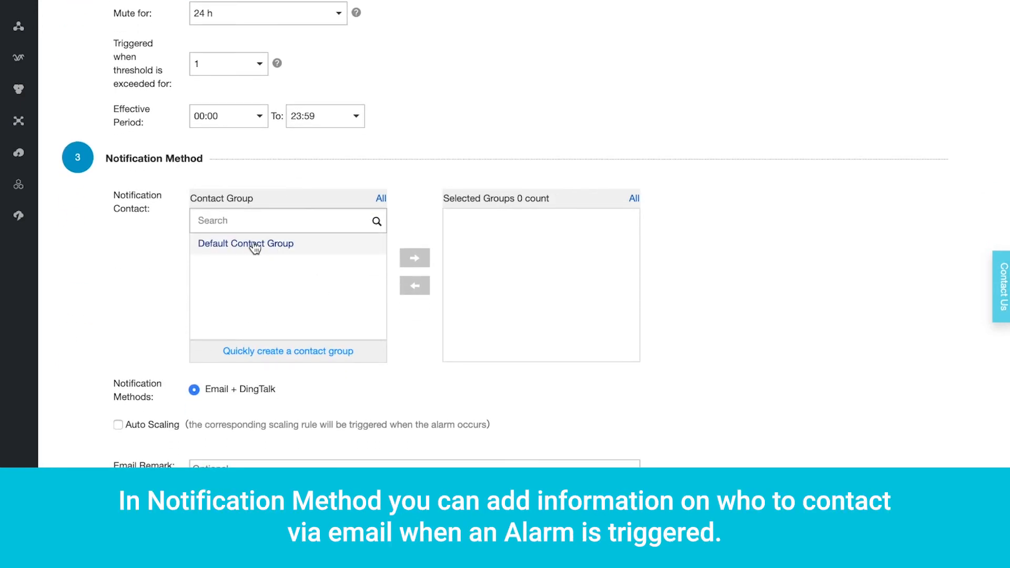
- Enter the email remark "Please check the server..." under Notification Method
scroll("down", 3)
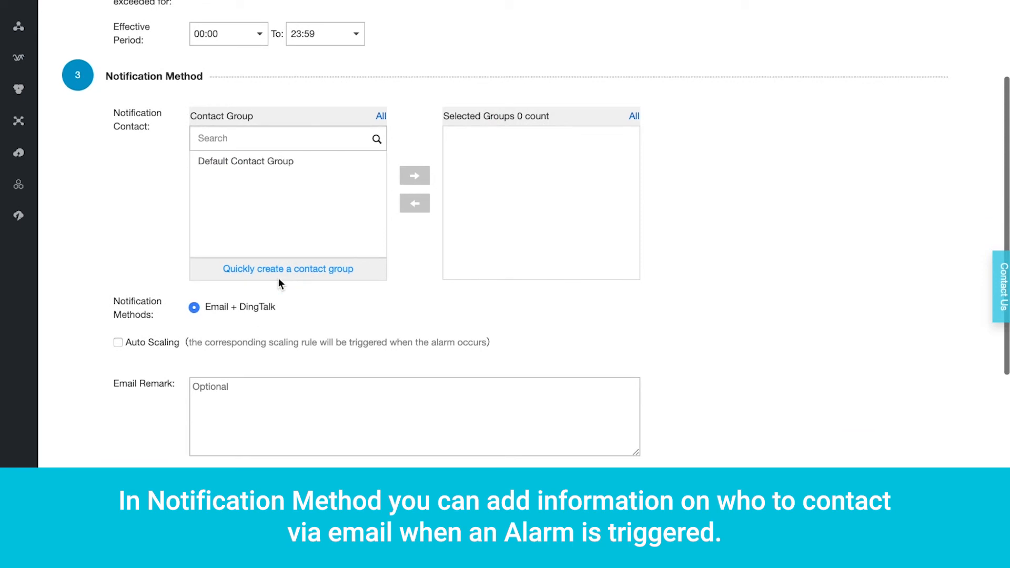
scroll("down", 3)
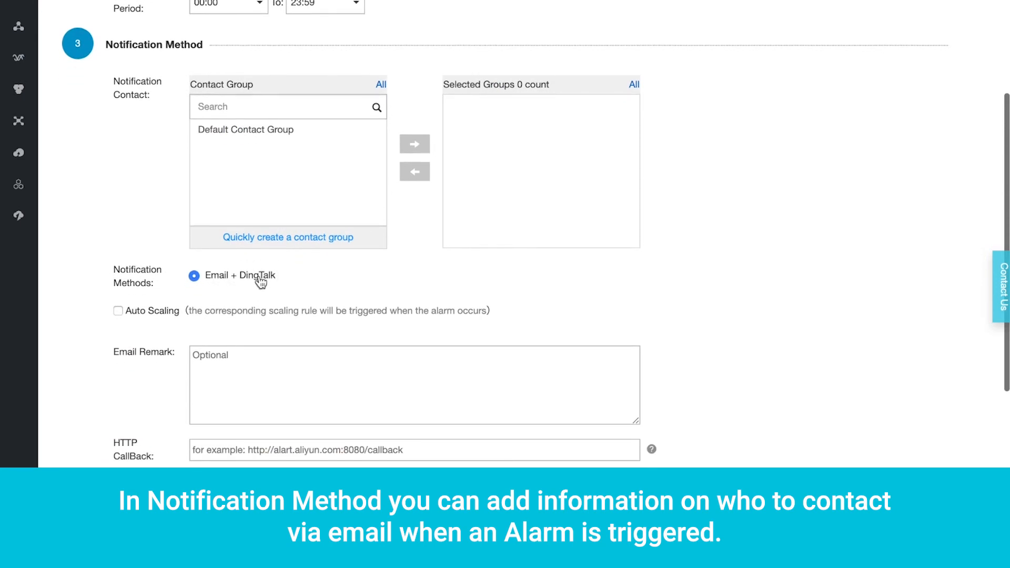
scroll("down", 3)
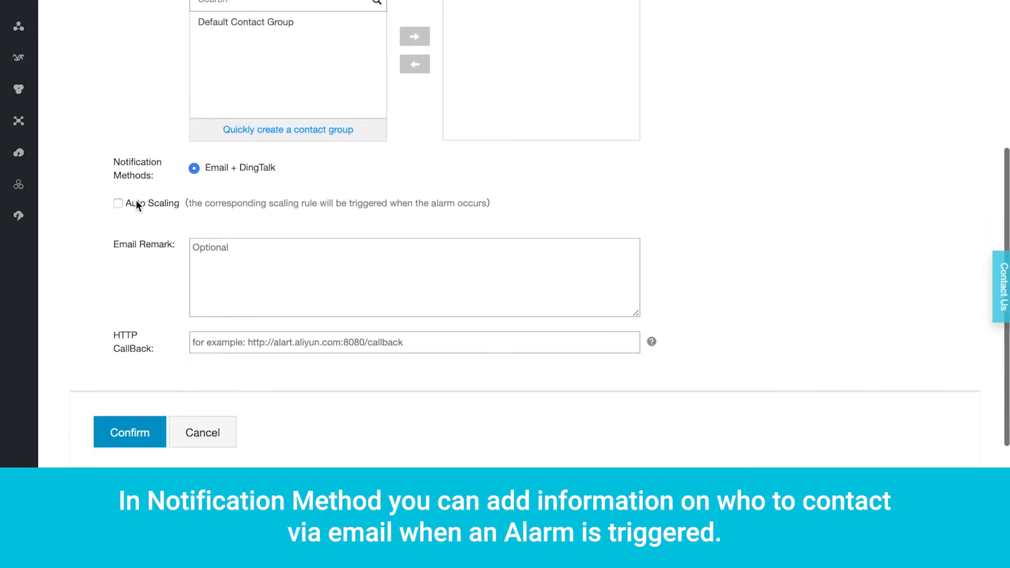
type("Please check")
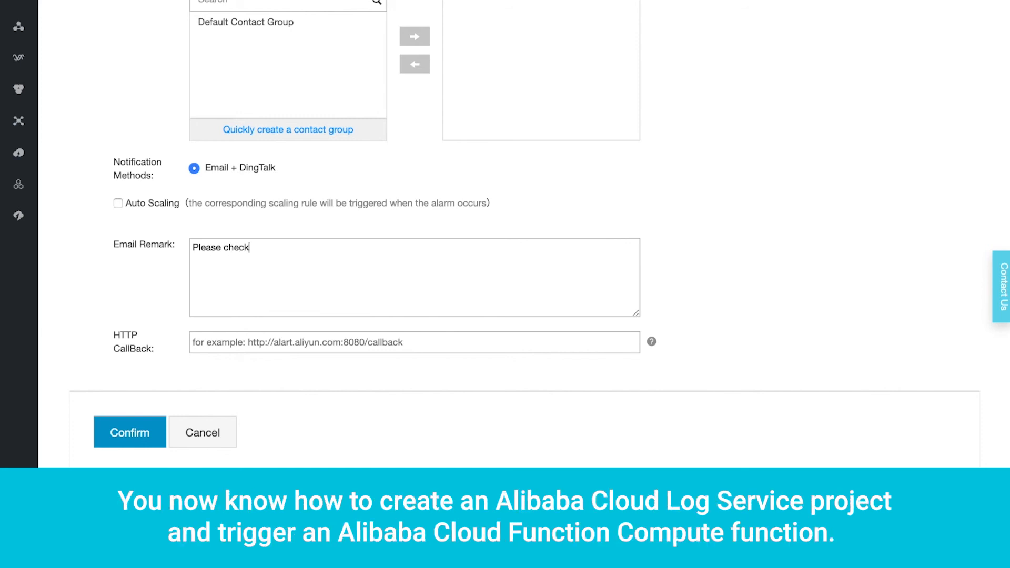
type("the server...")
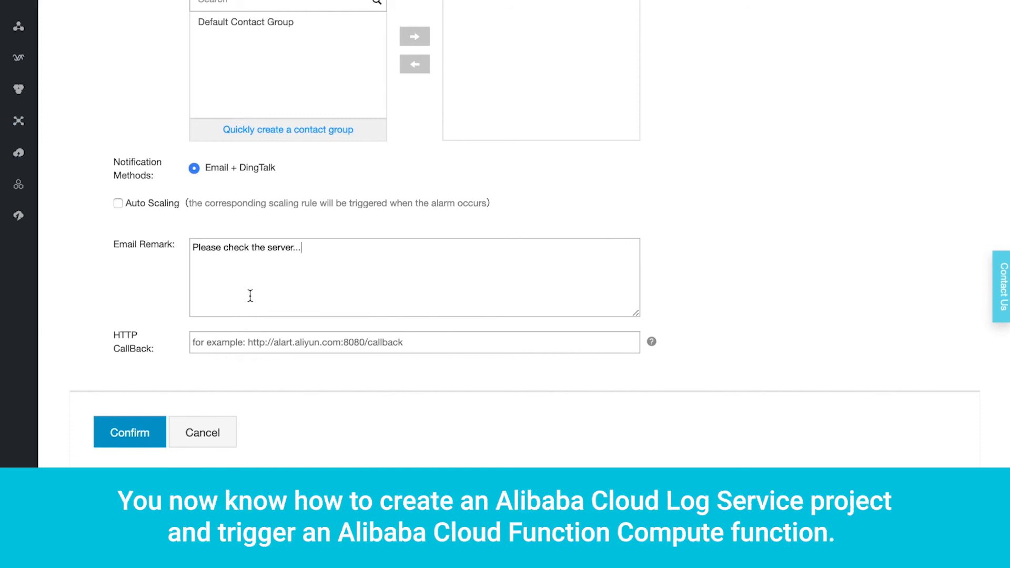
mouse_move(254, 346)
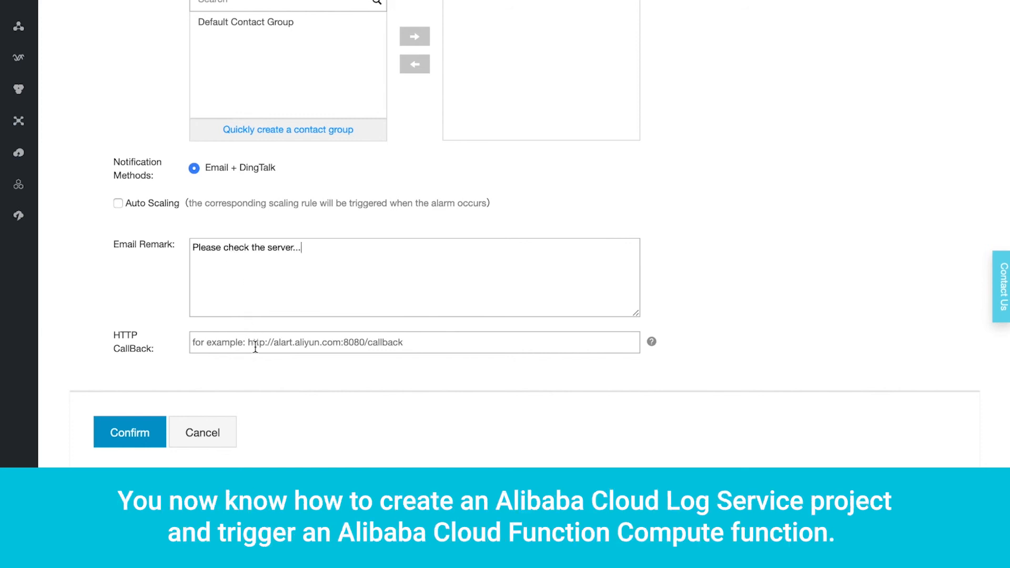